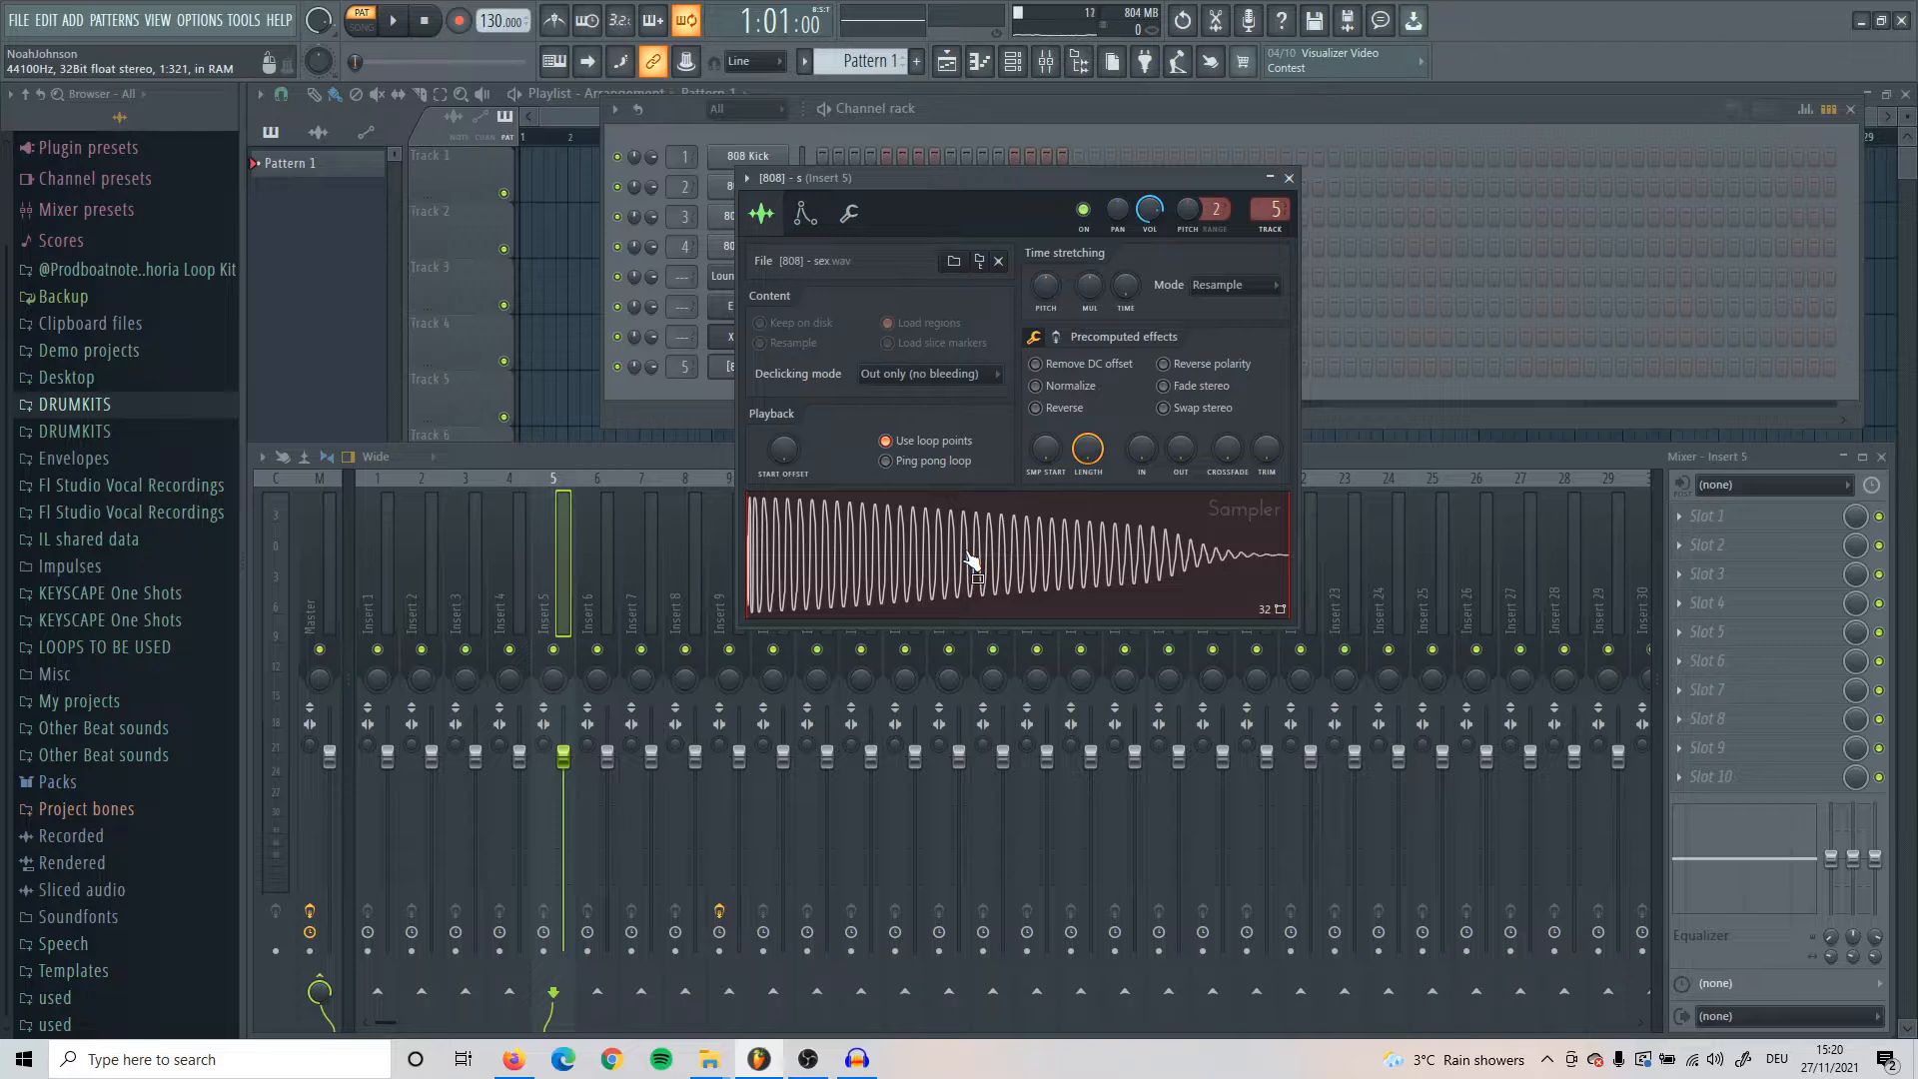
mouse_move(1015, 128)
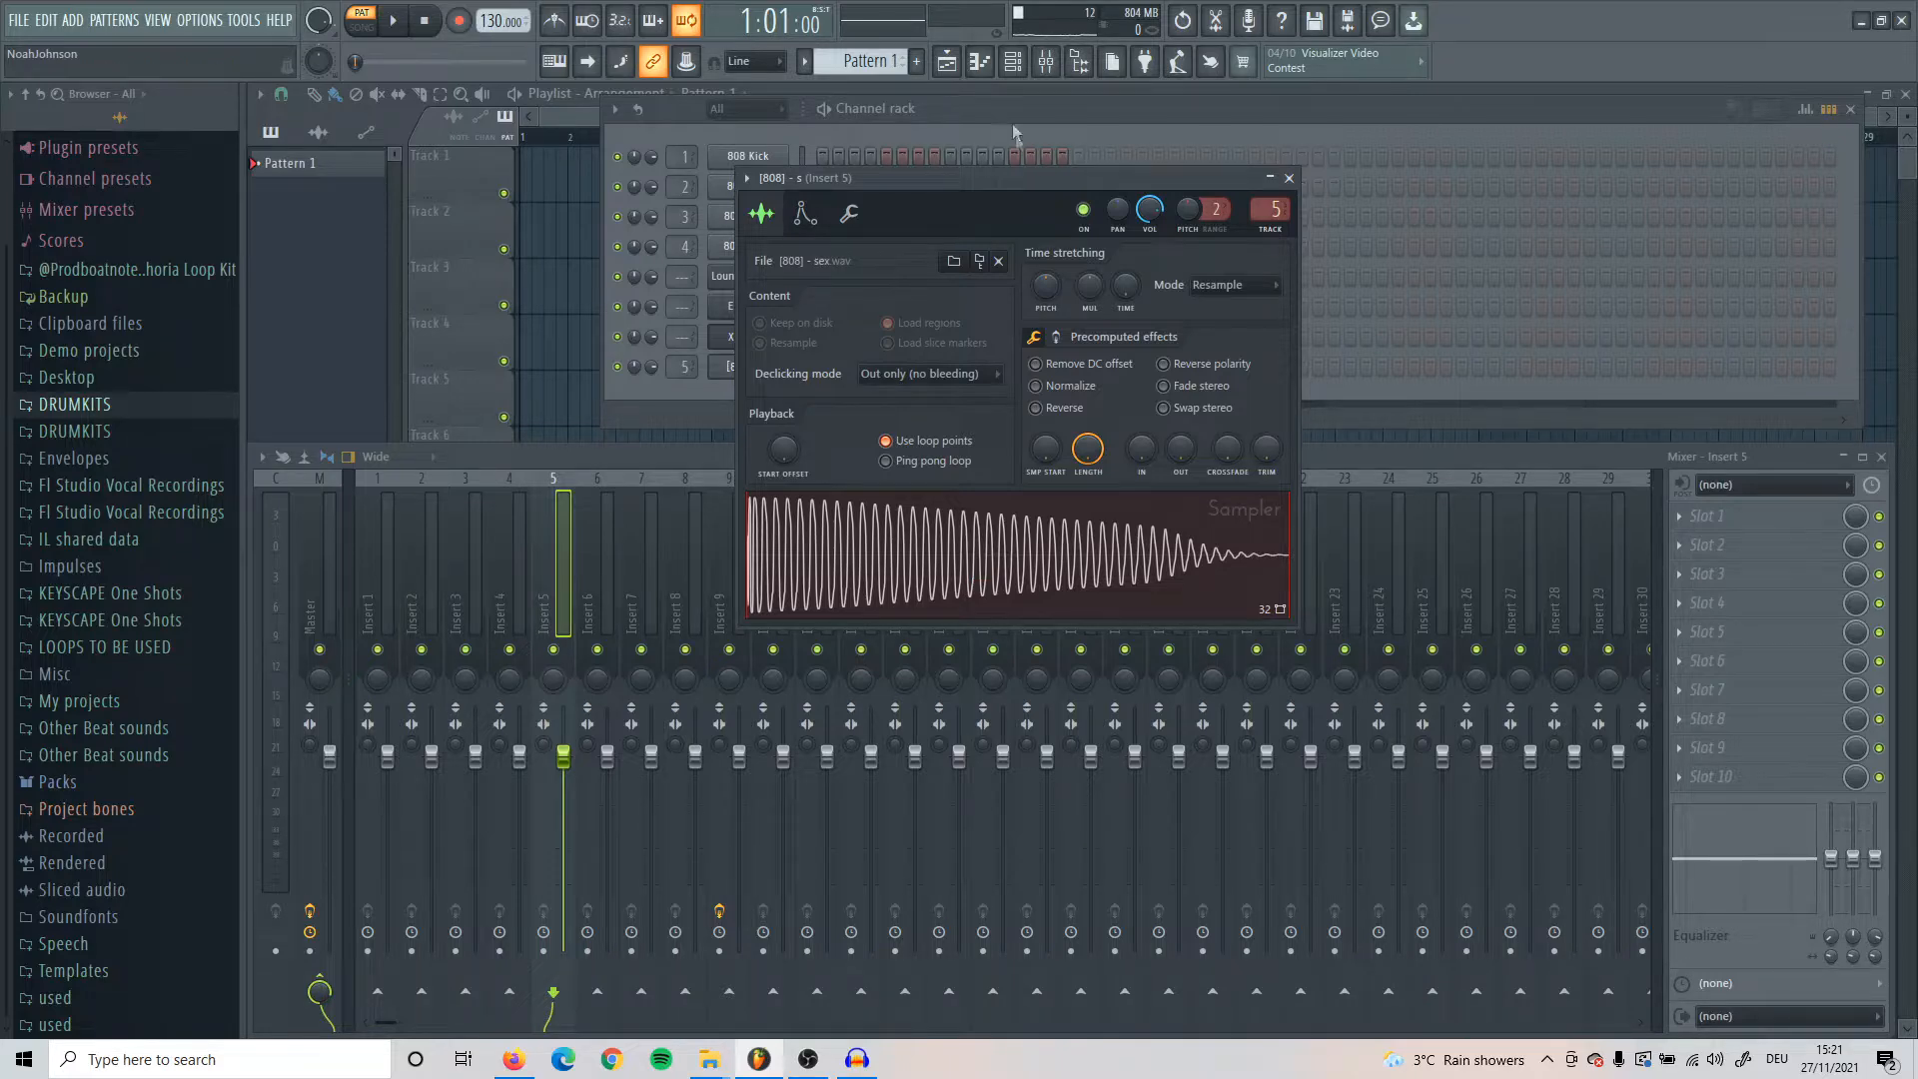
Bring up the 808 sampler waveform's right-click menu offering Edit in audio editor
click(1287, 178)
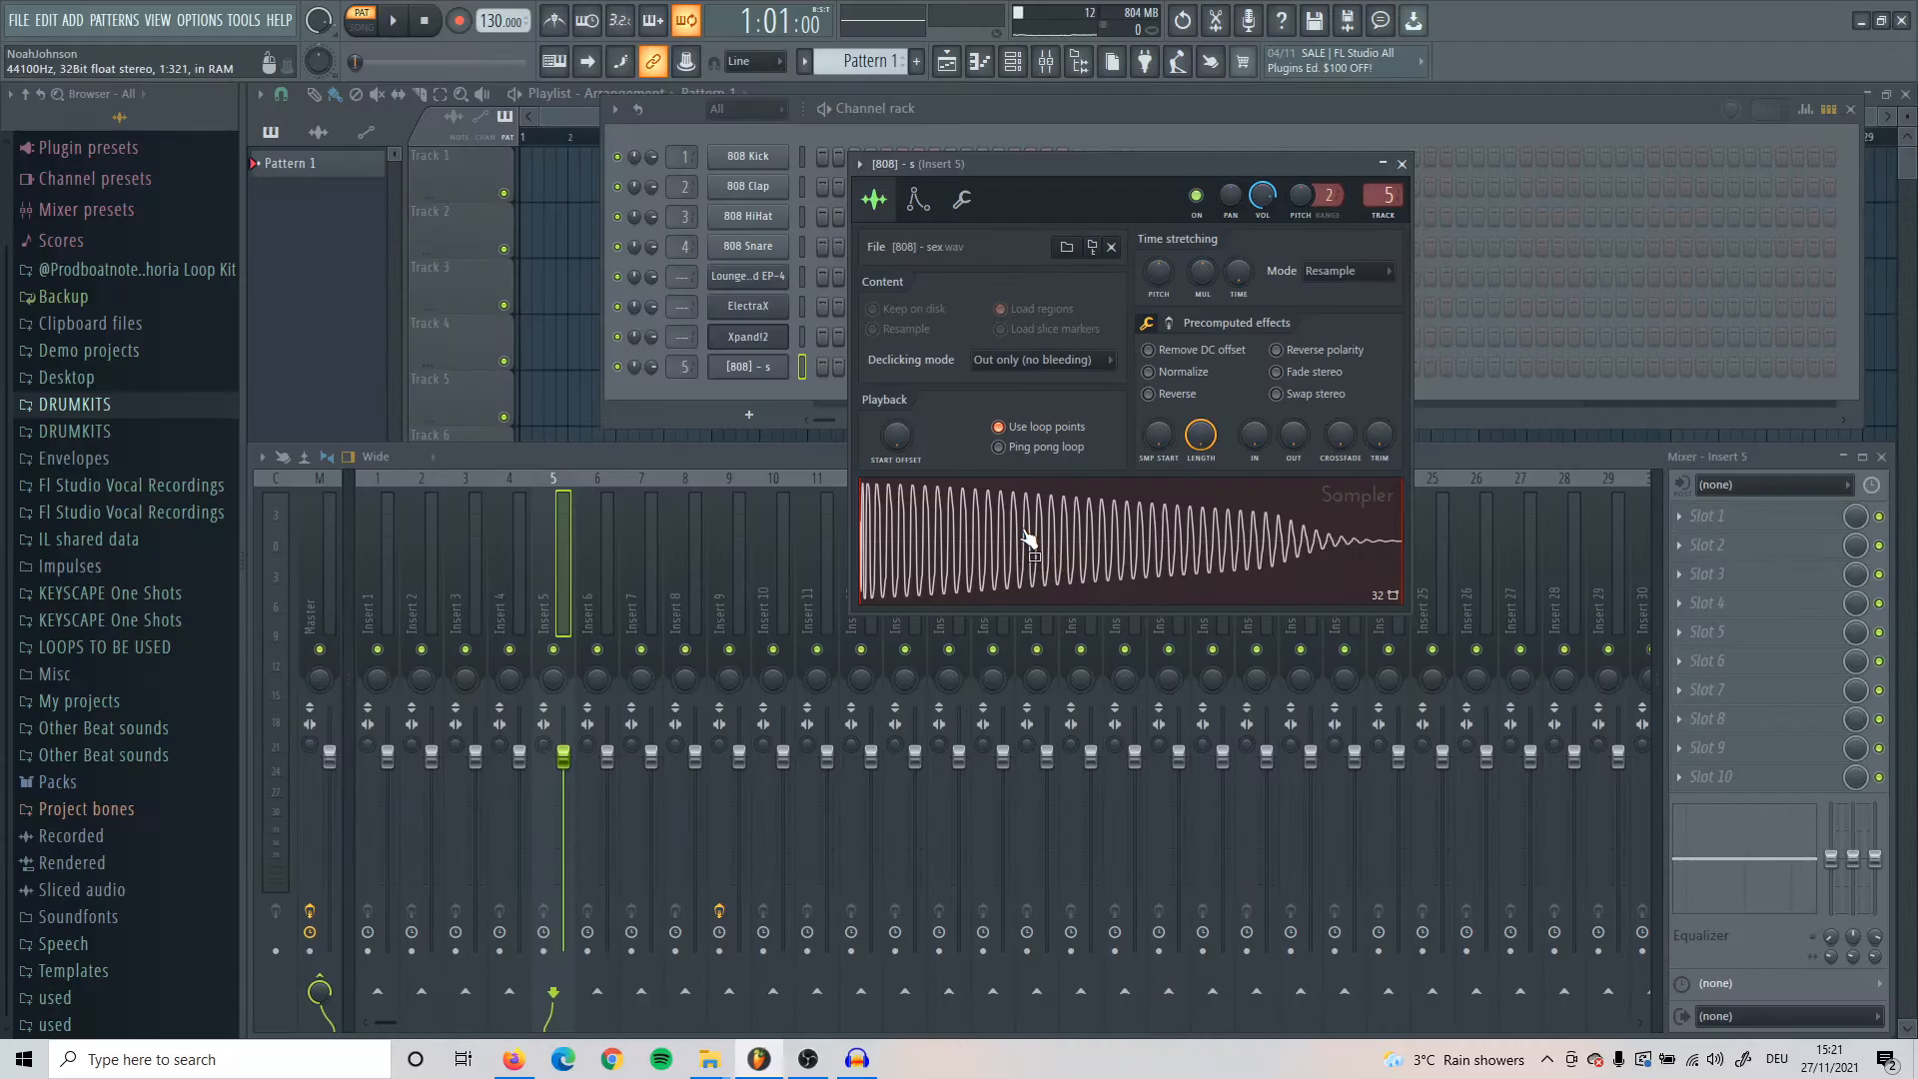
right_click(1027, 537)
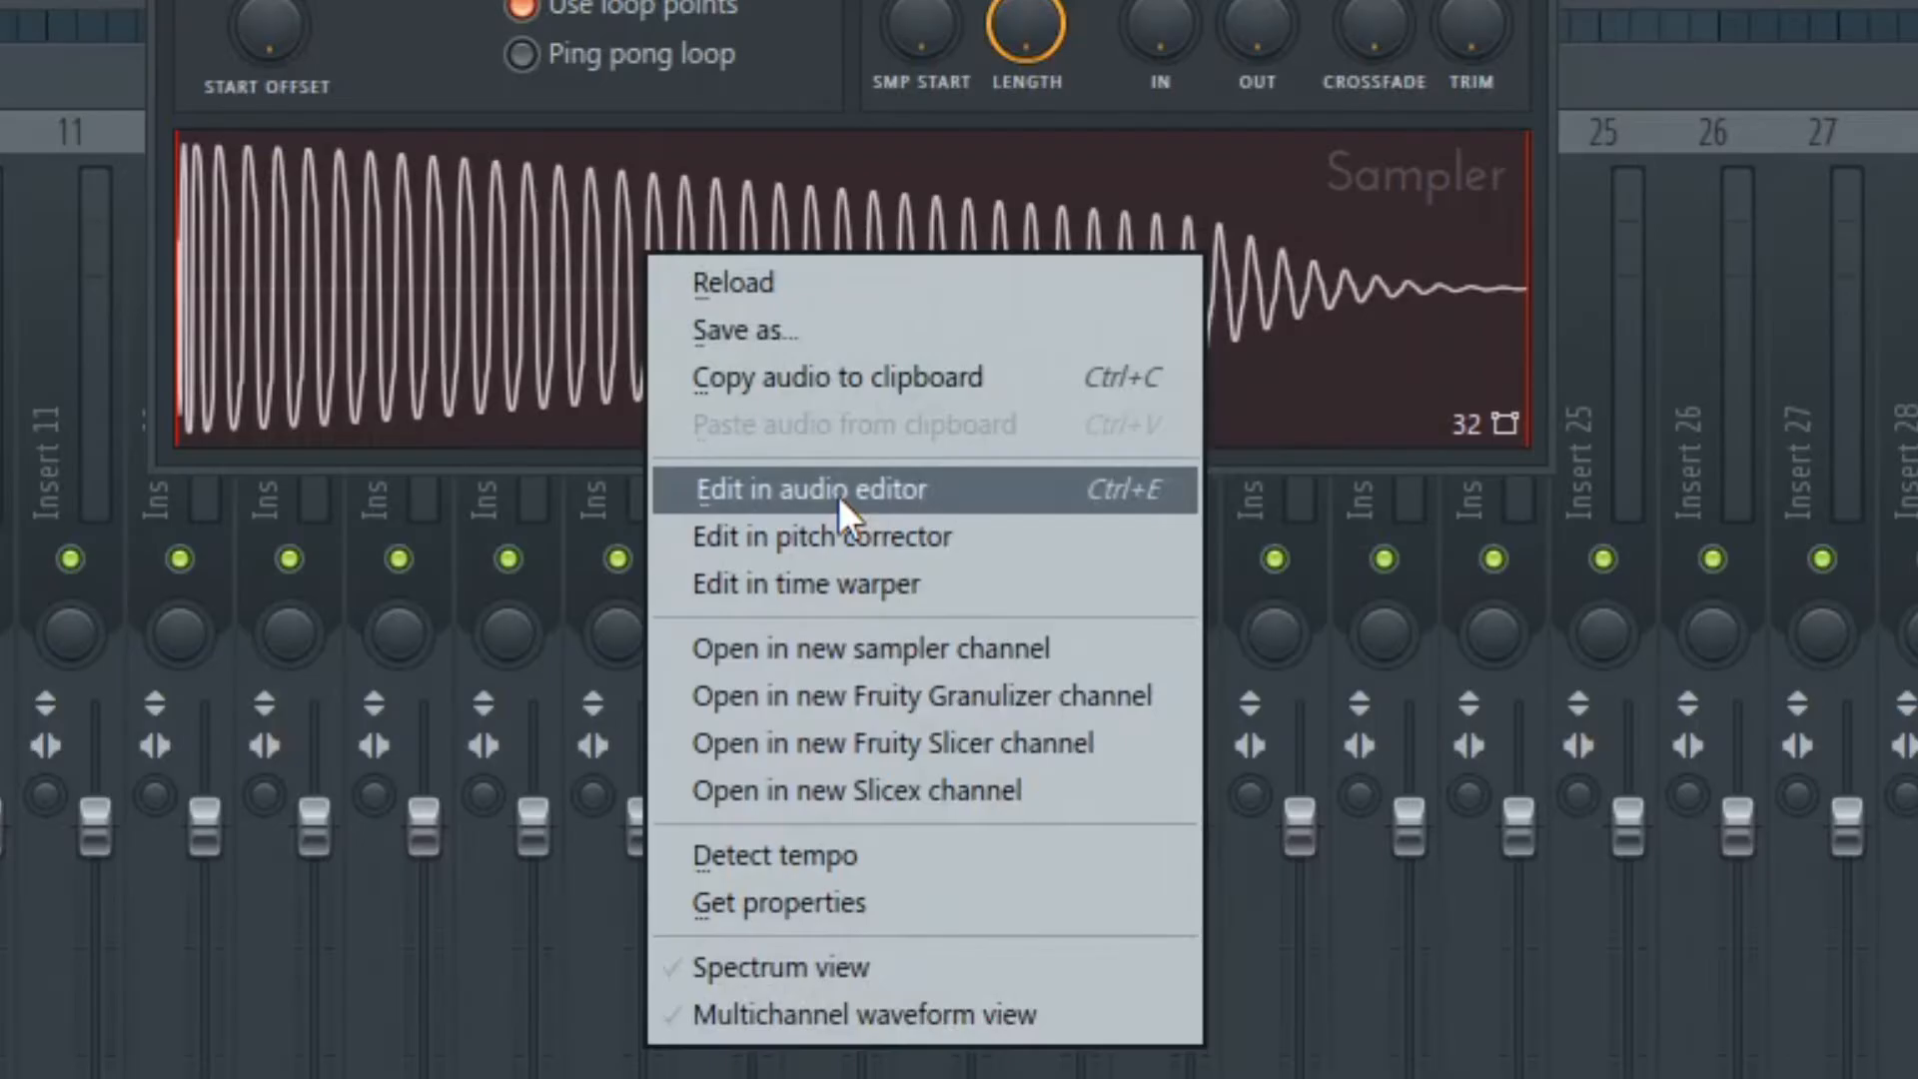
Send the 808 to Edison, enable snapping and mark a loop point partway into the waveform
click(809, 490)
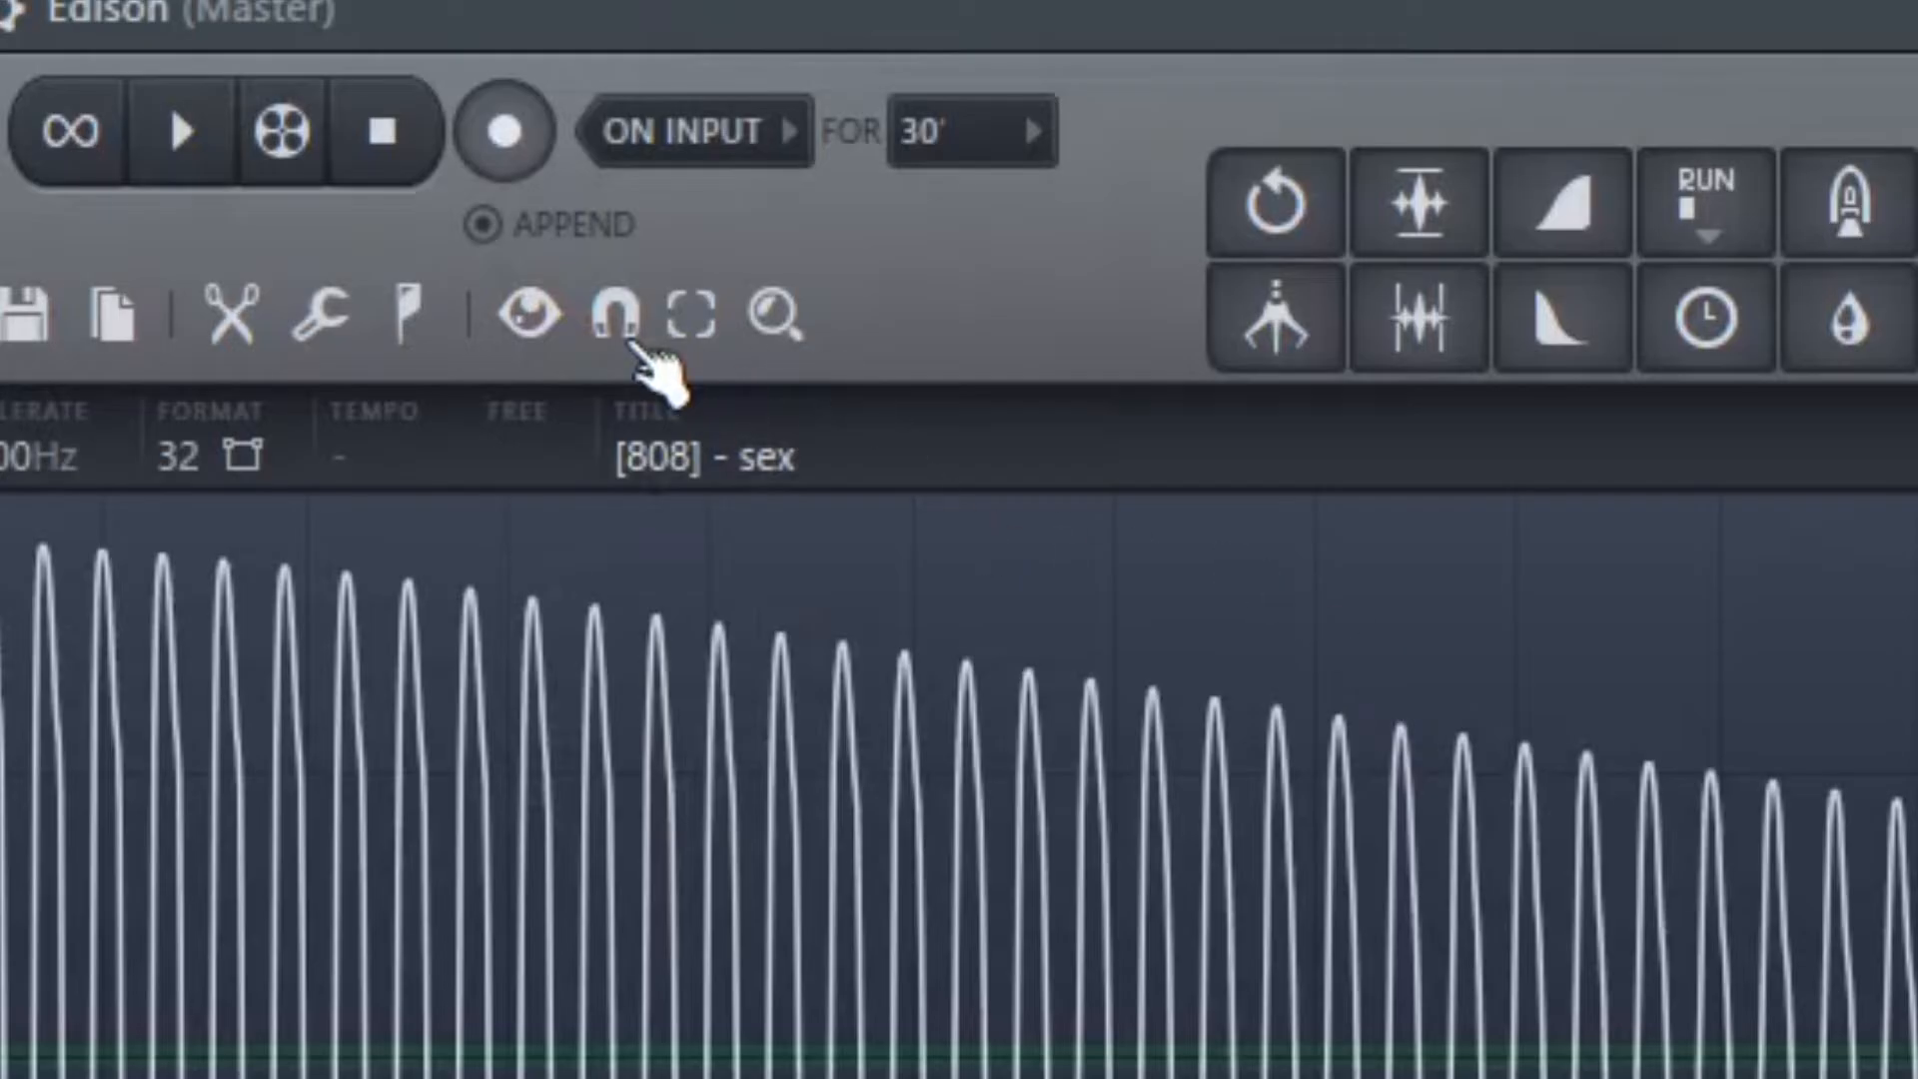
click(617, 324)
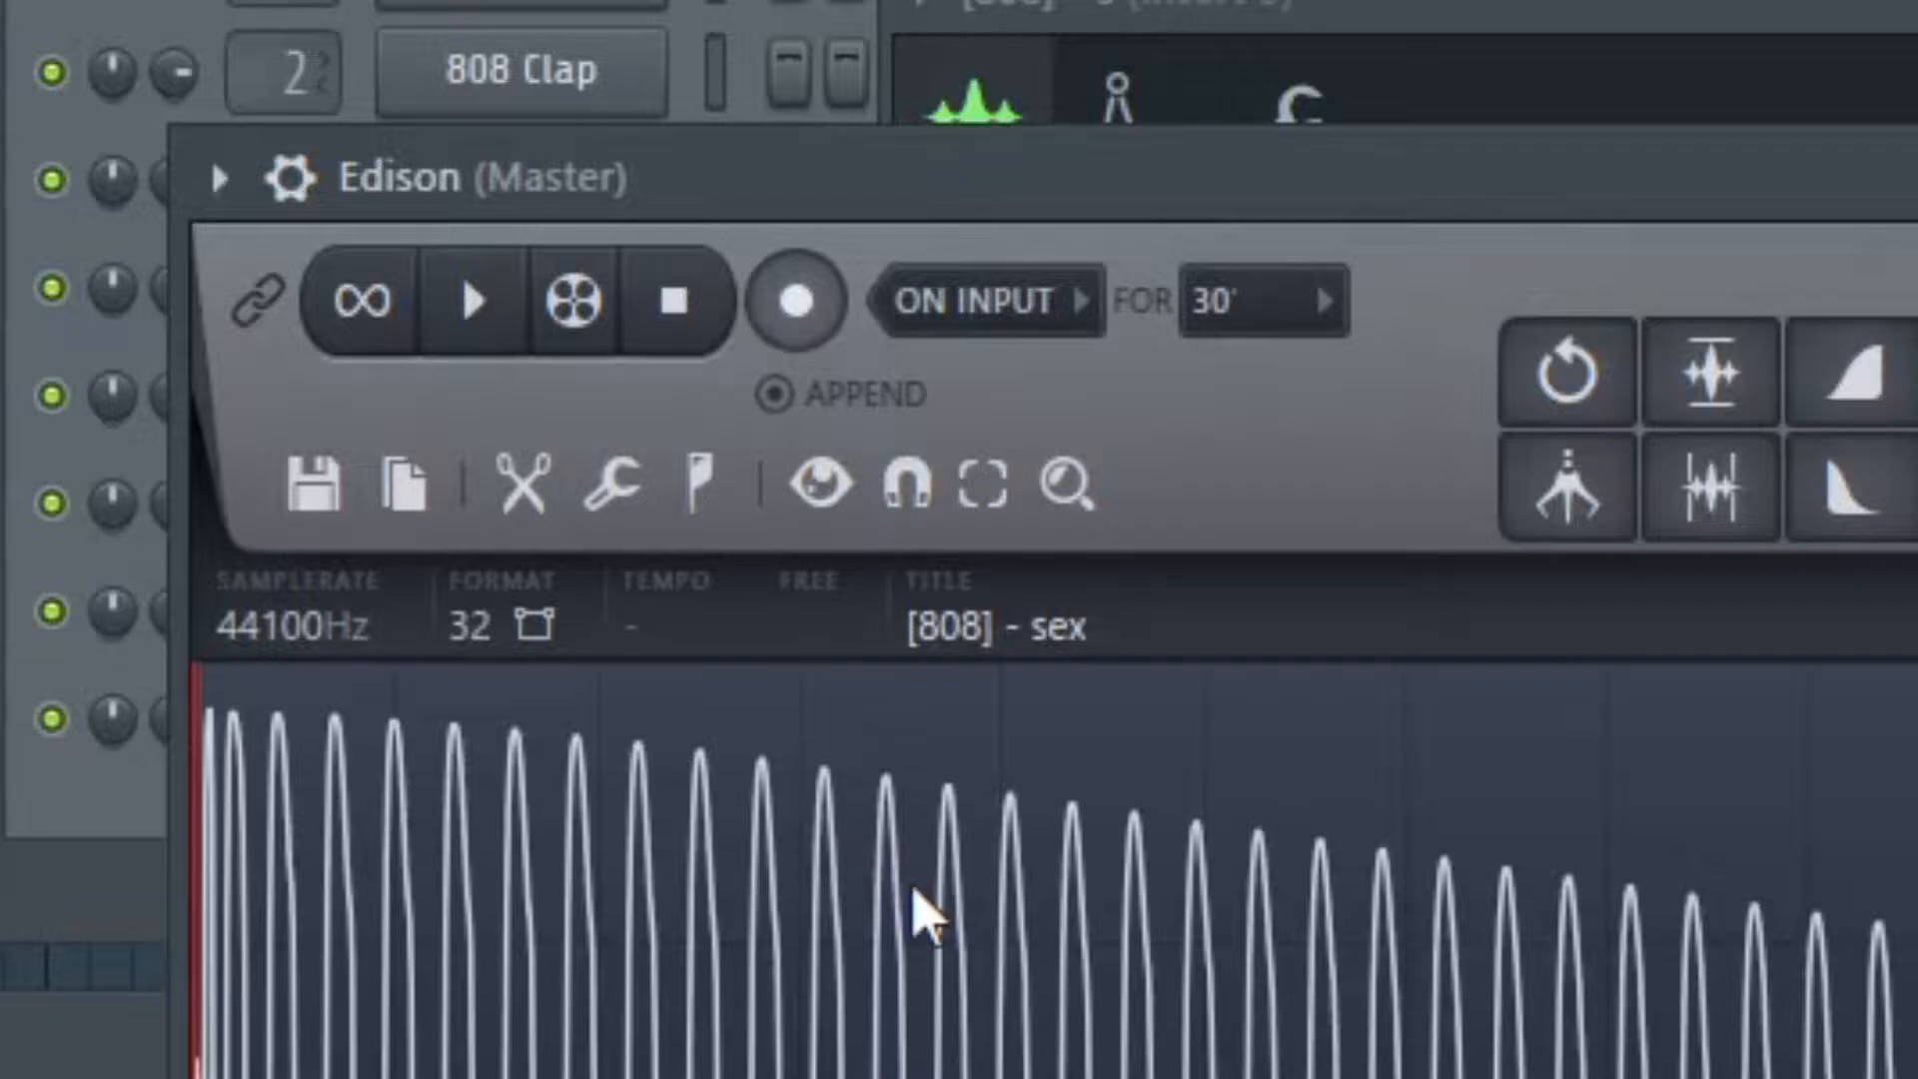
click(703, 485)
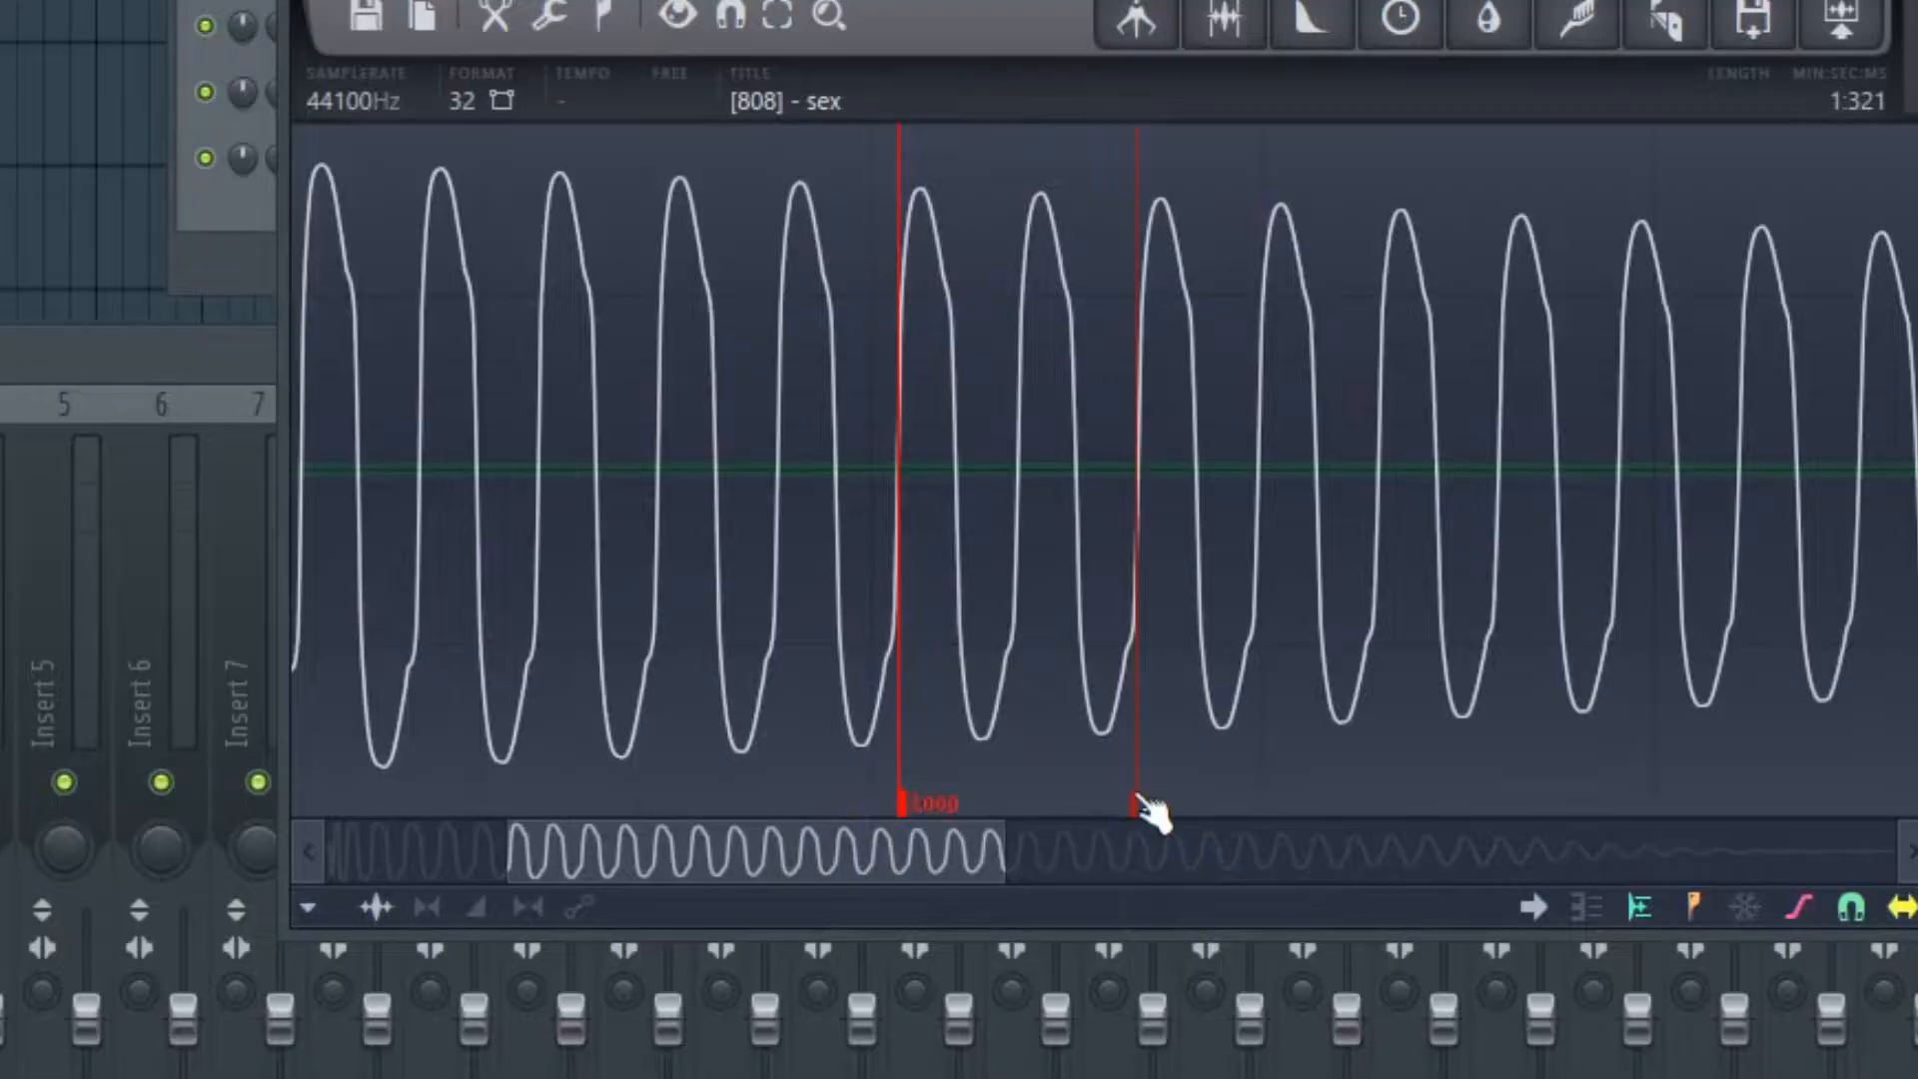
mouse_move(1045, 244)
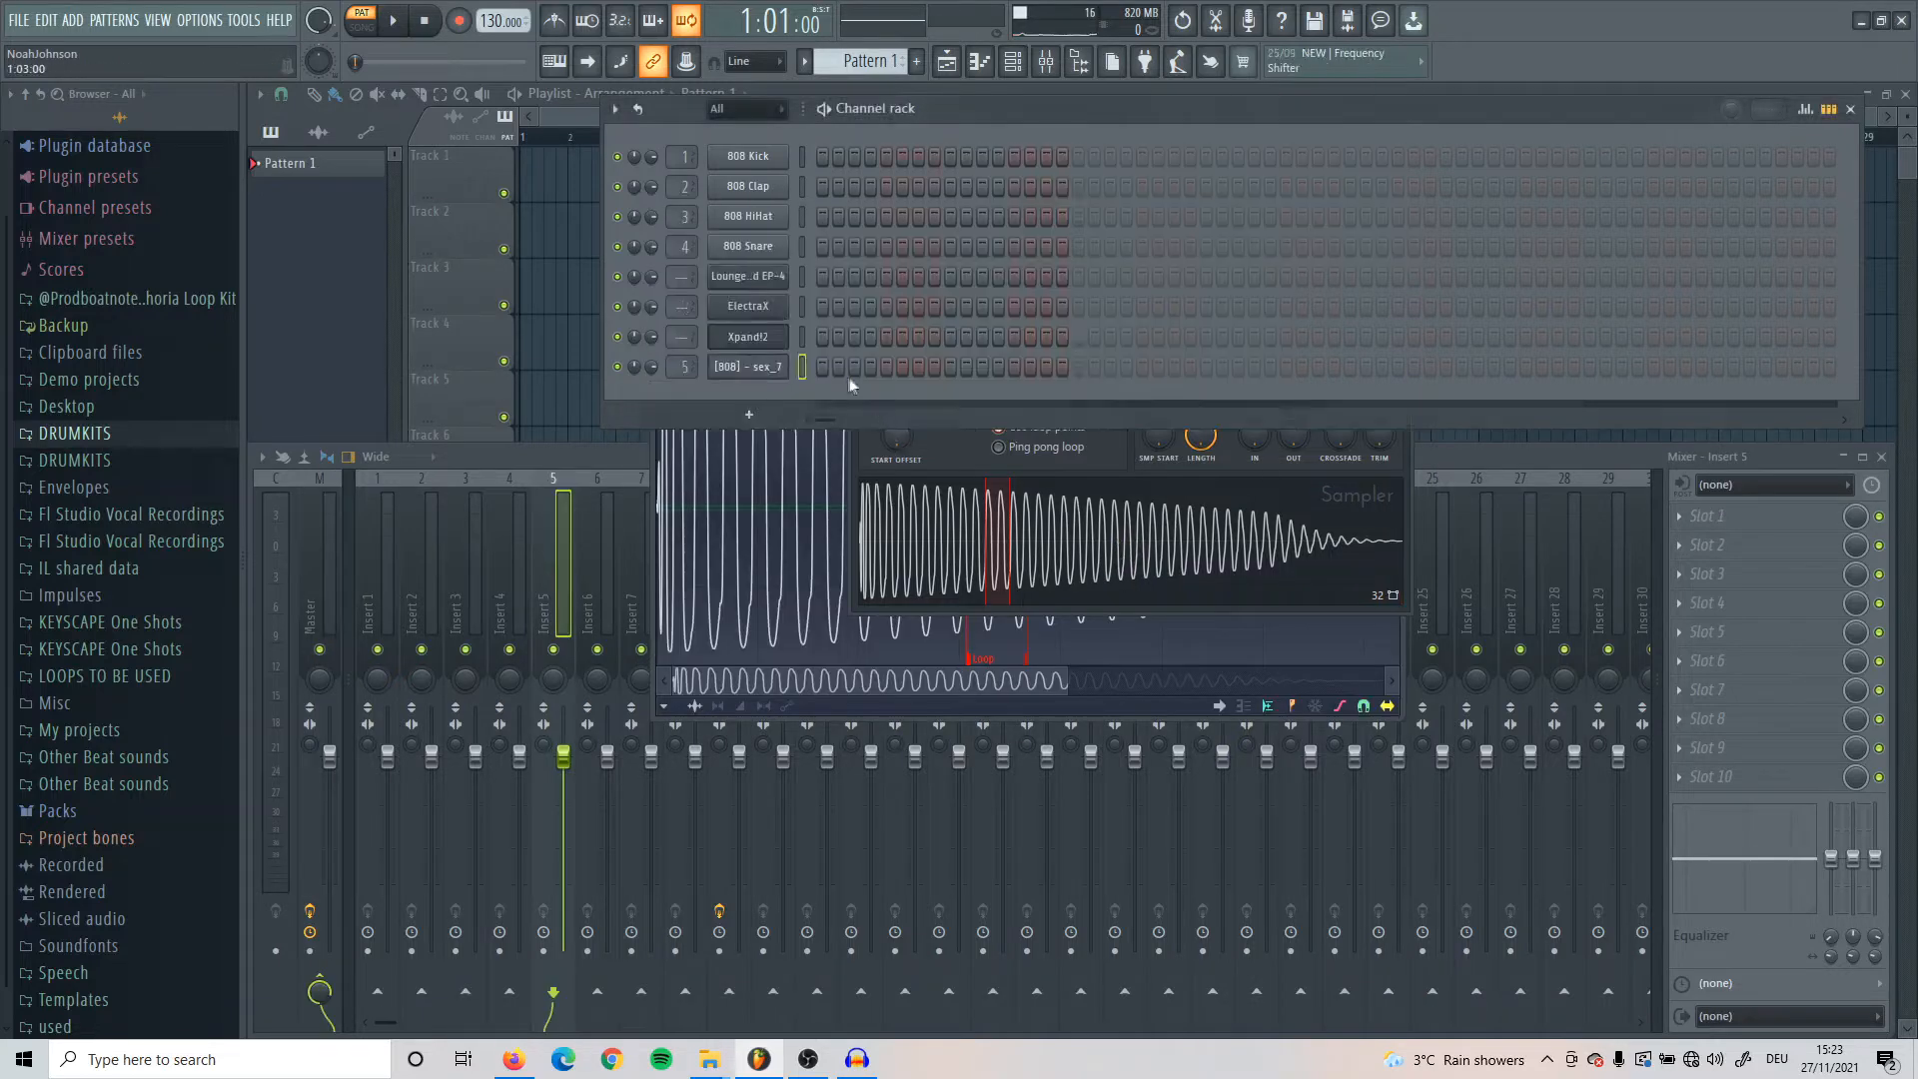
Place an 808 step far to the right so the step sequencer pattern extends
click(389, 18)
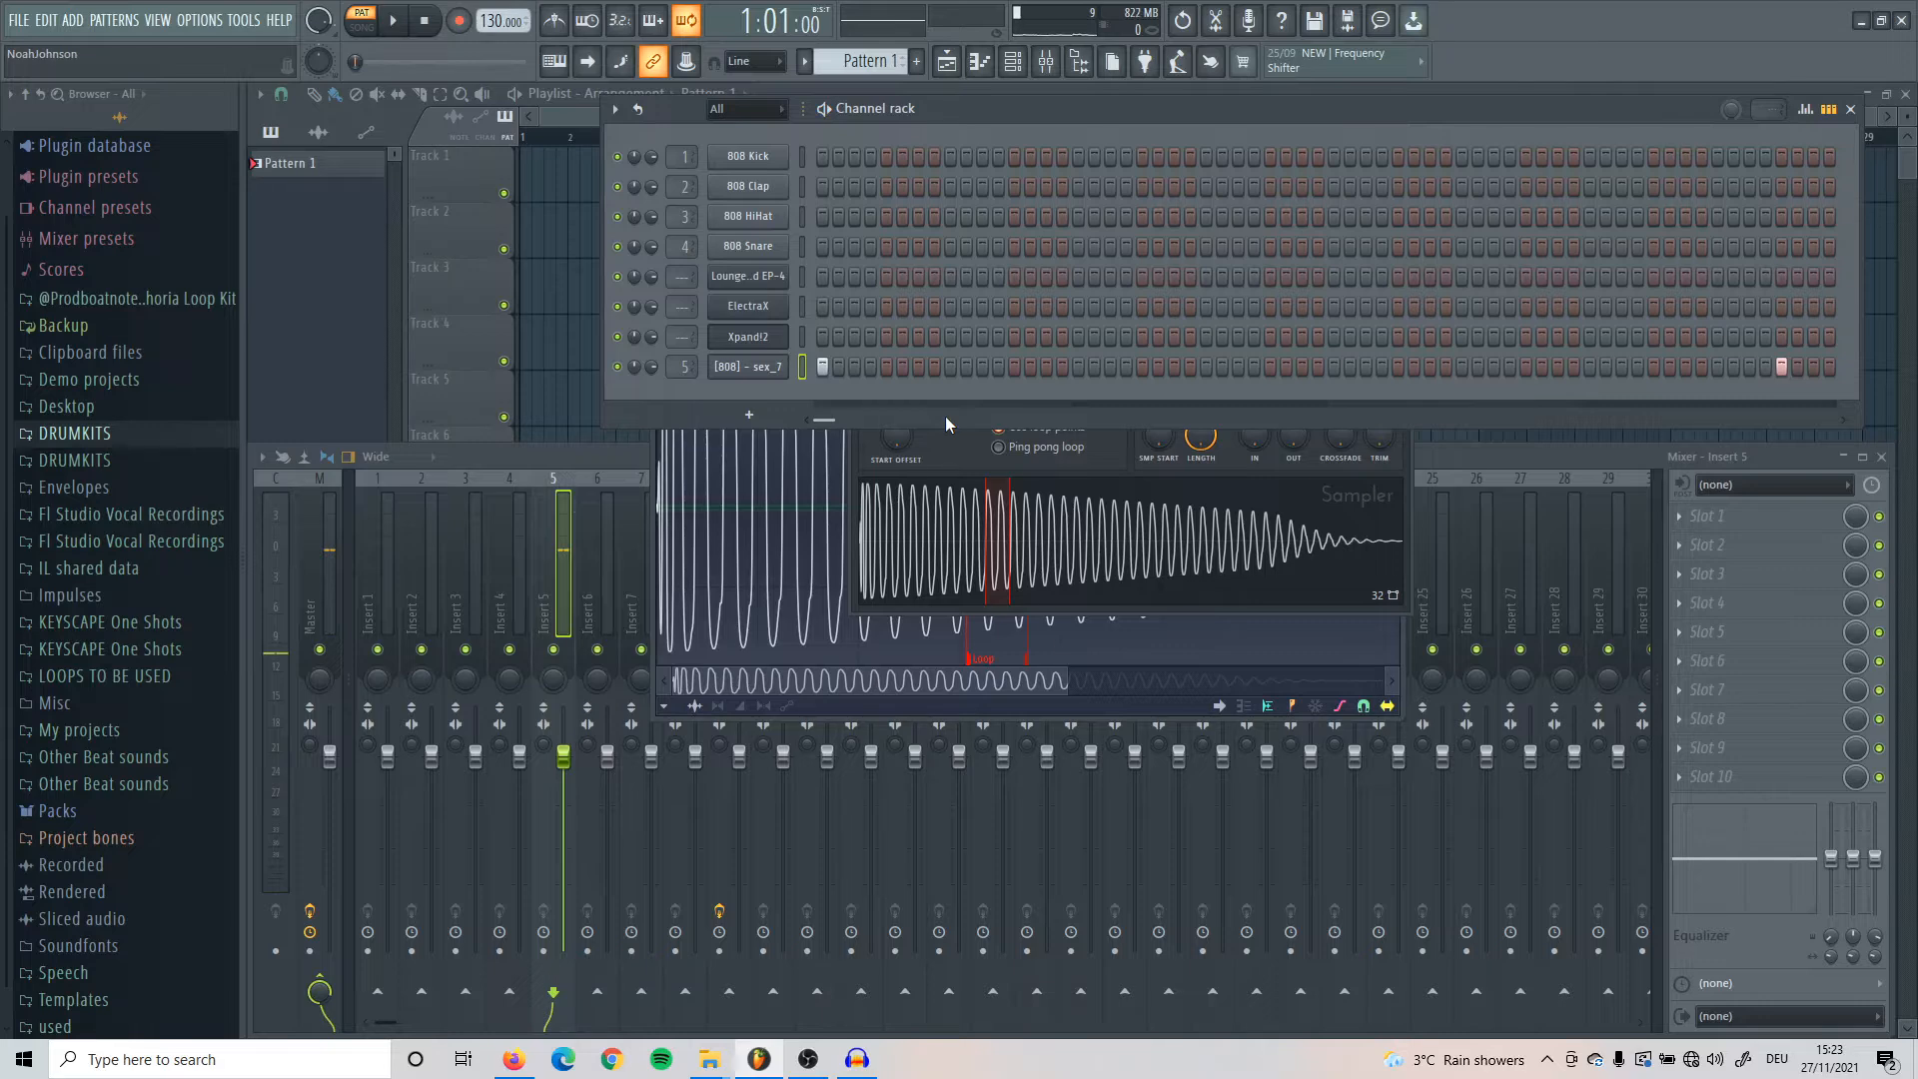
click(747, 366)
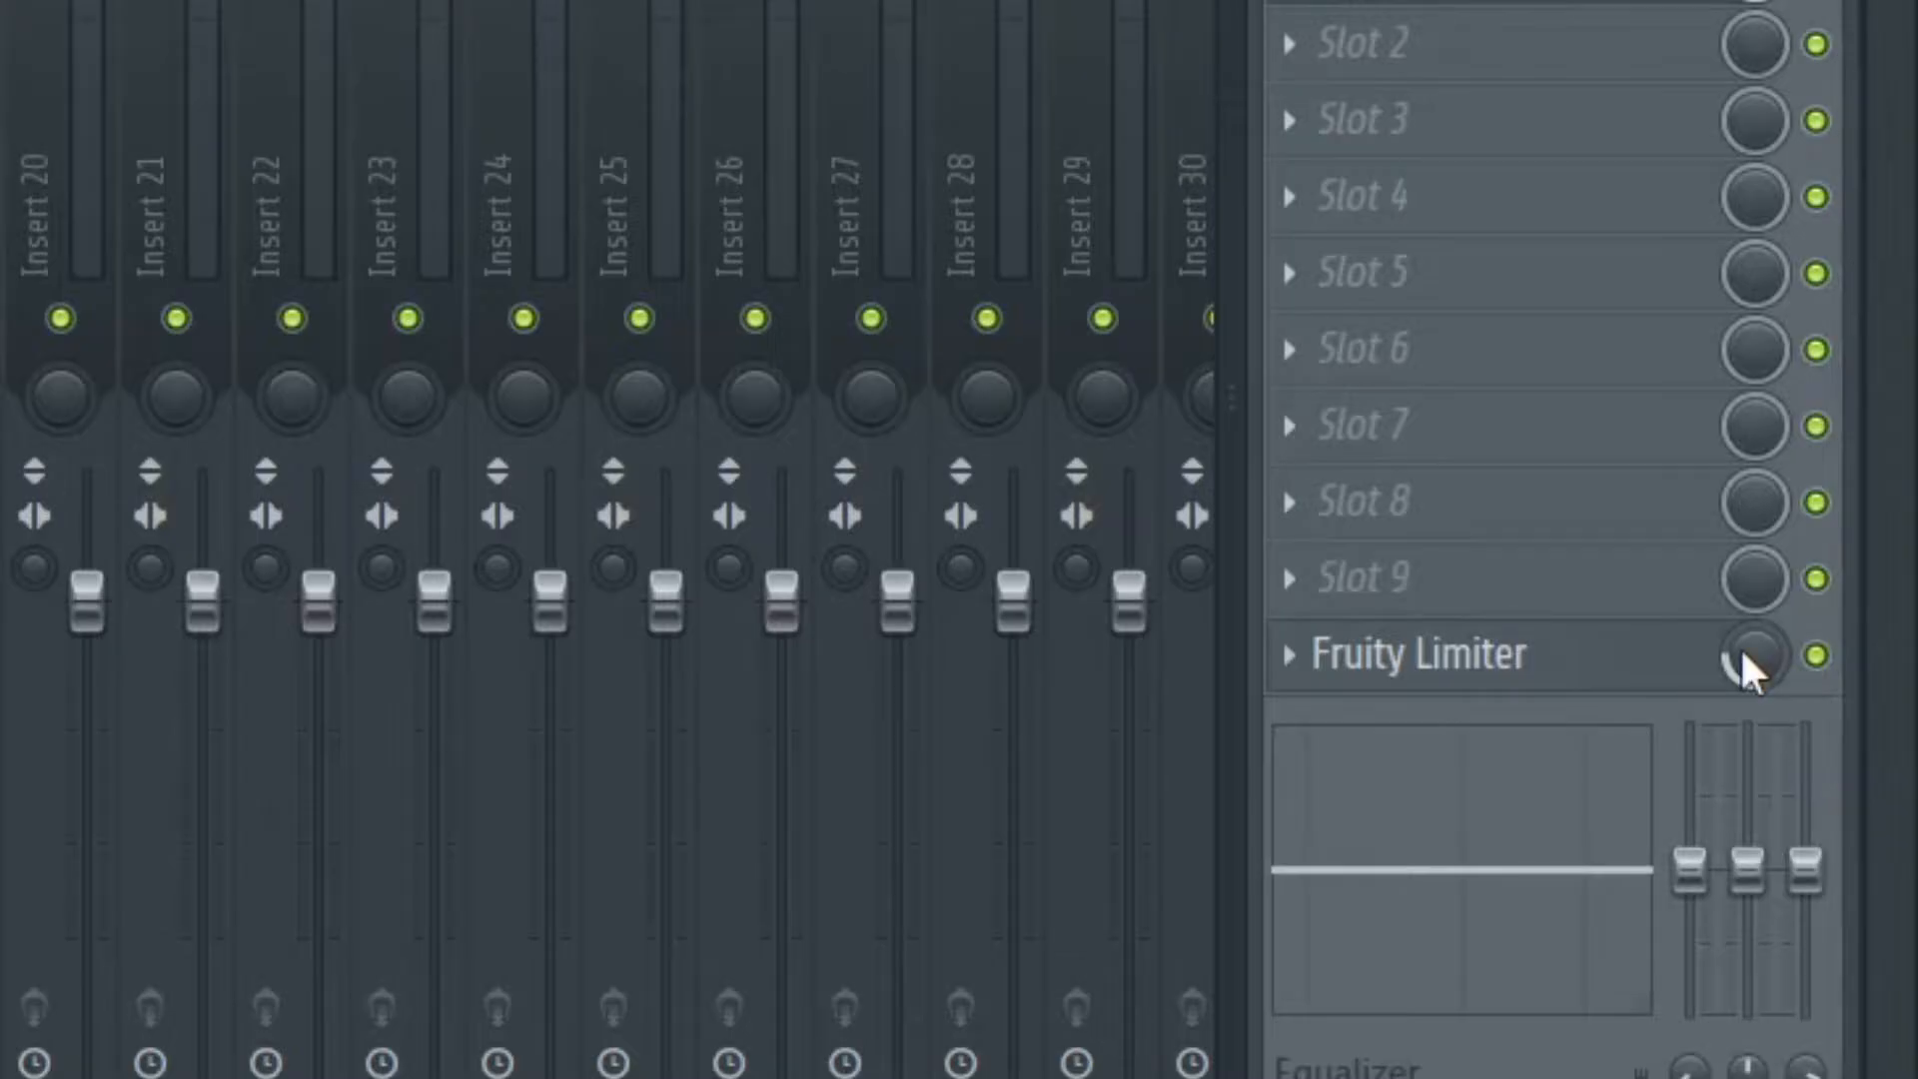
mouse_move(1780, 697)
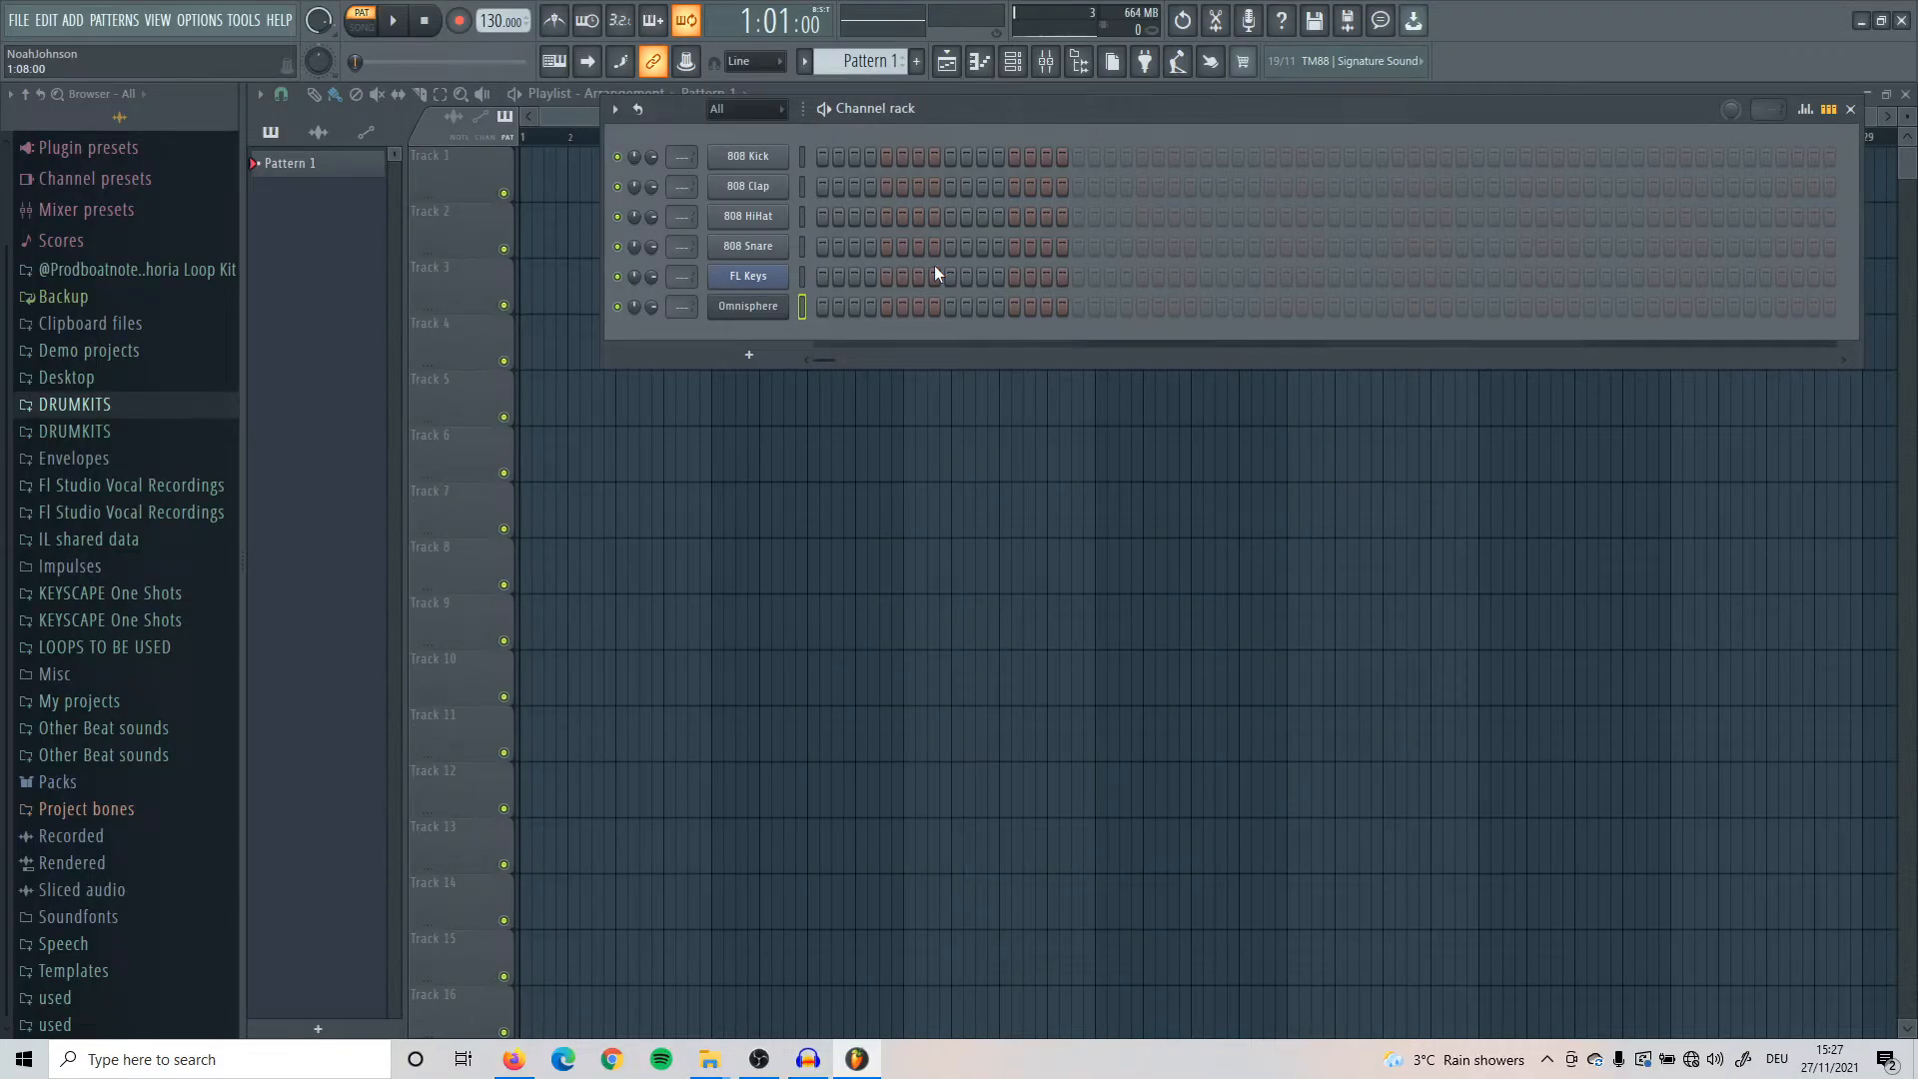
mouse_move(805, 156)
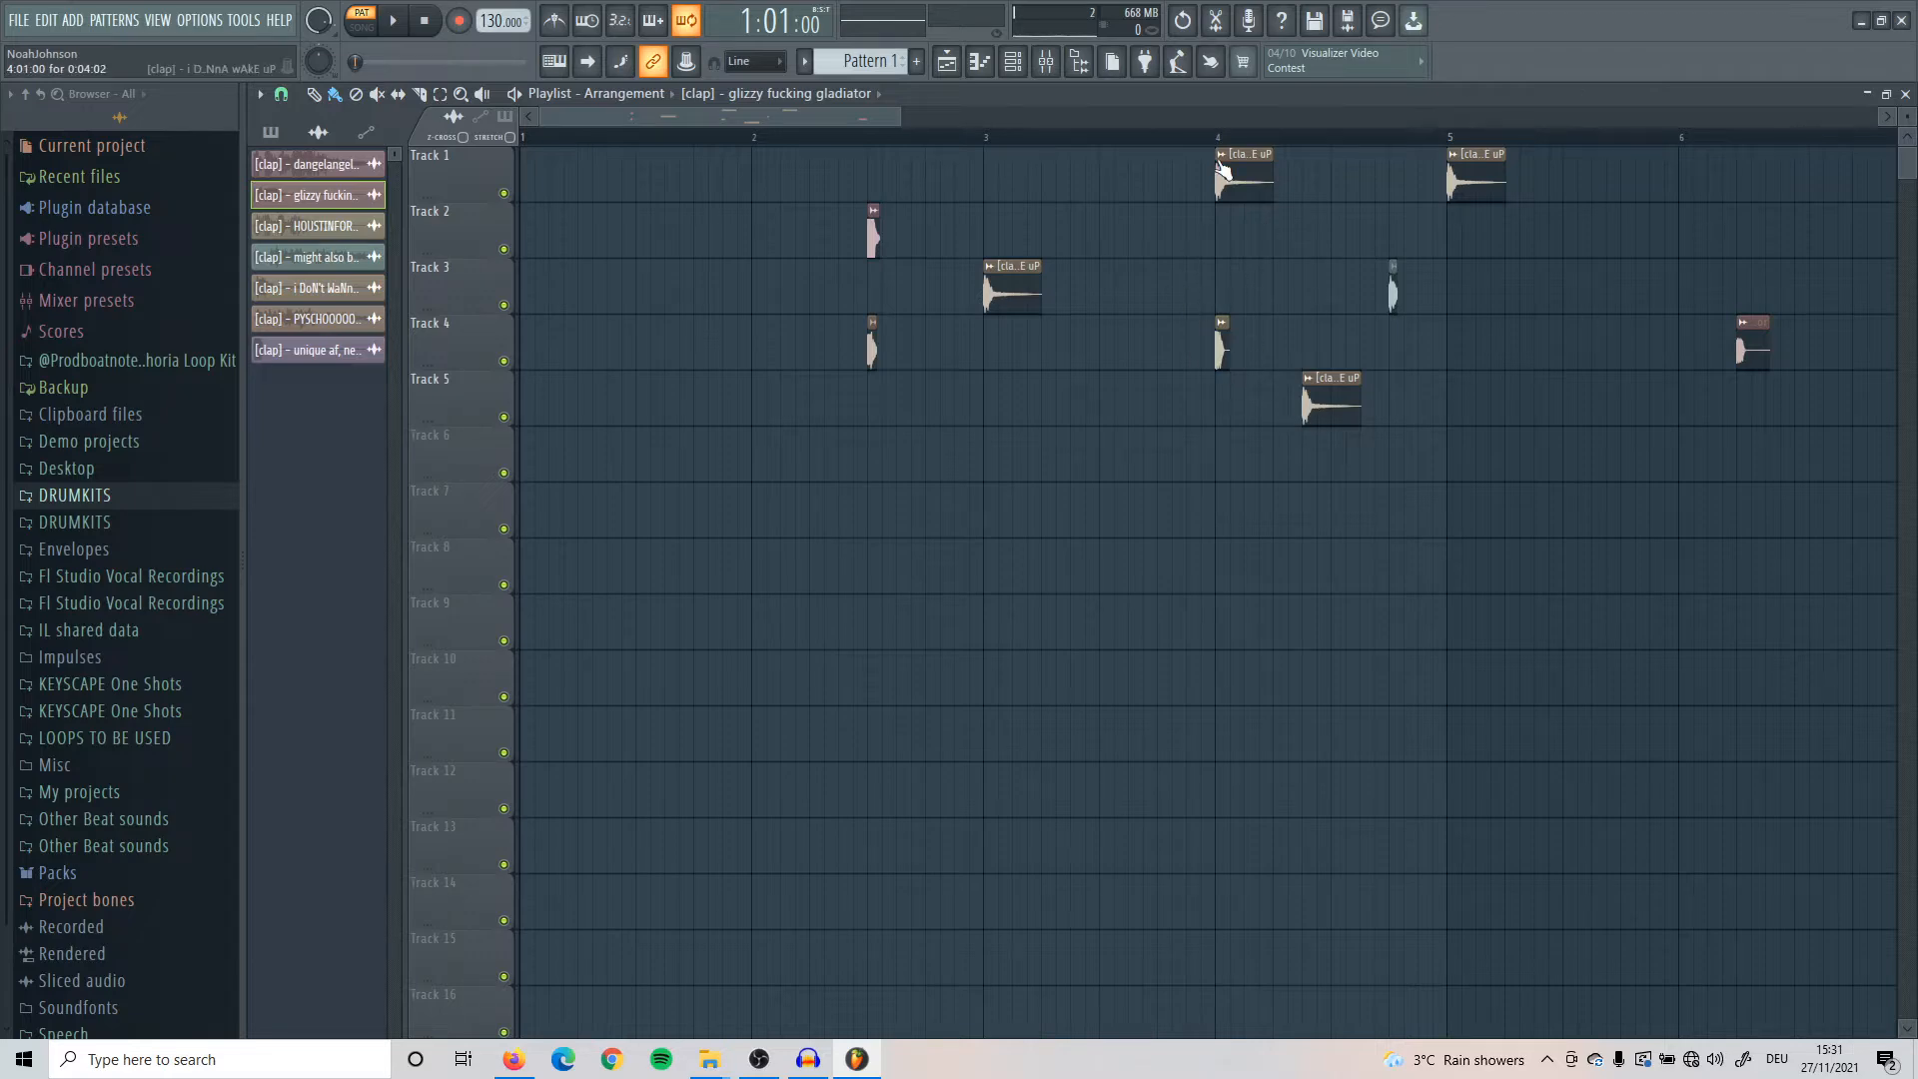
Select every copy of the clap clip on Track 1 via Select all similar clips
click(1243, 166)
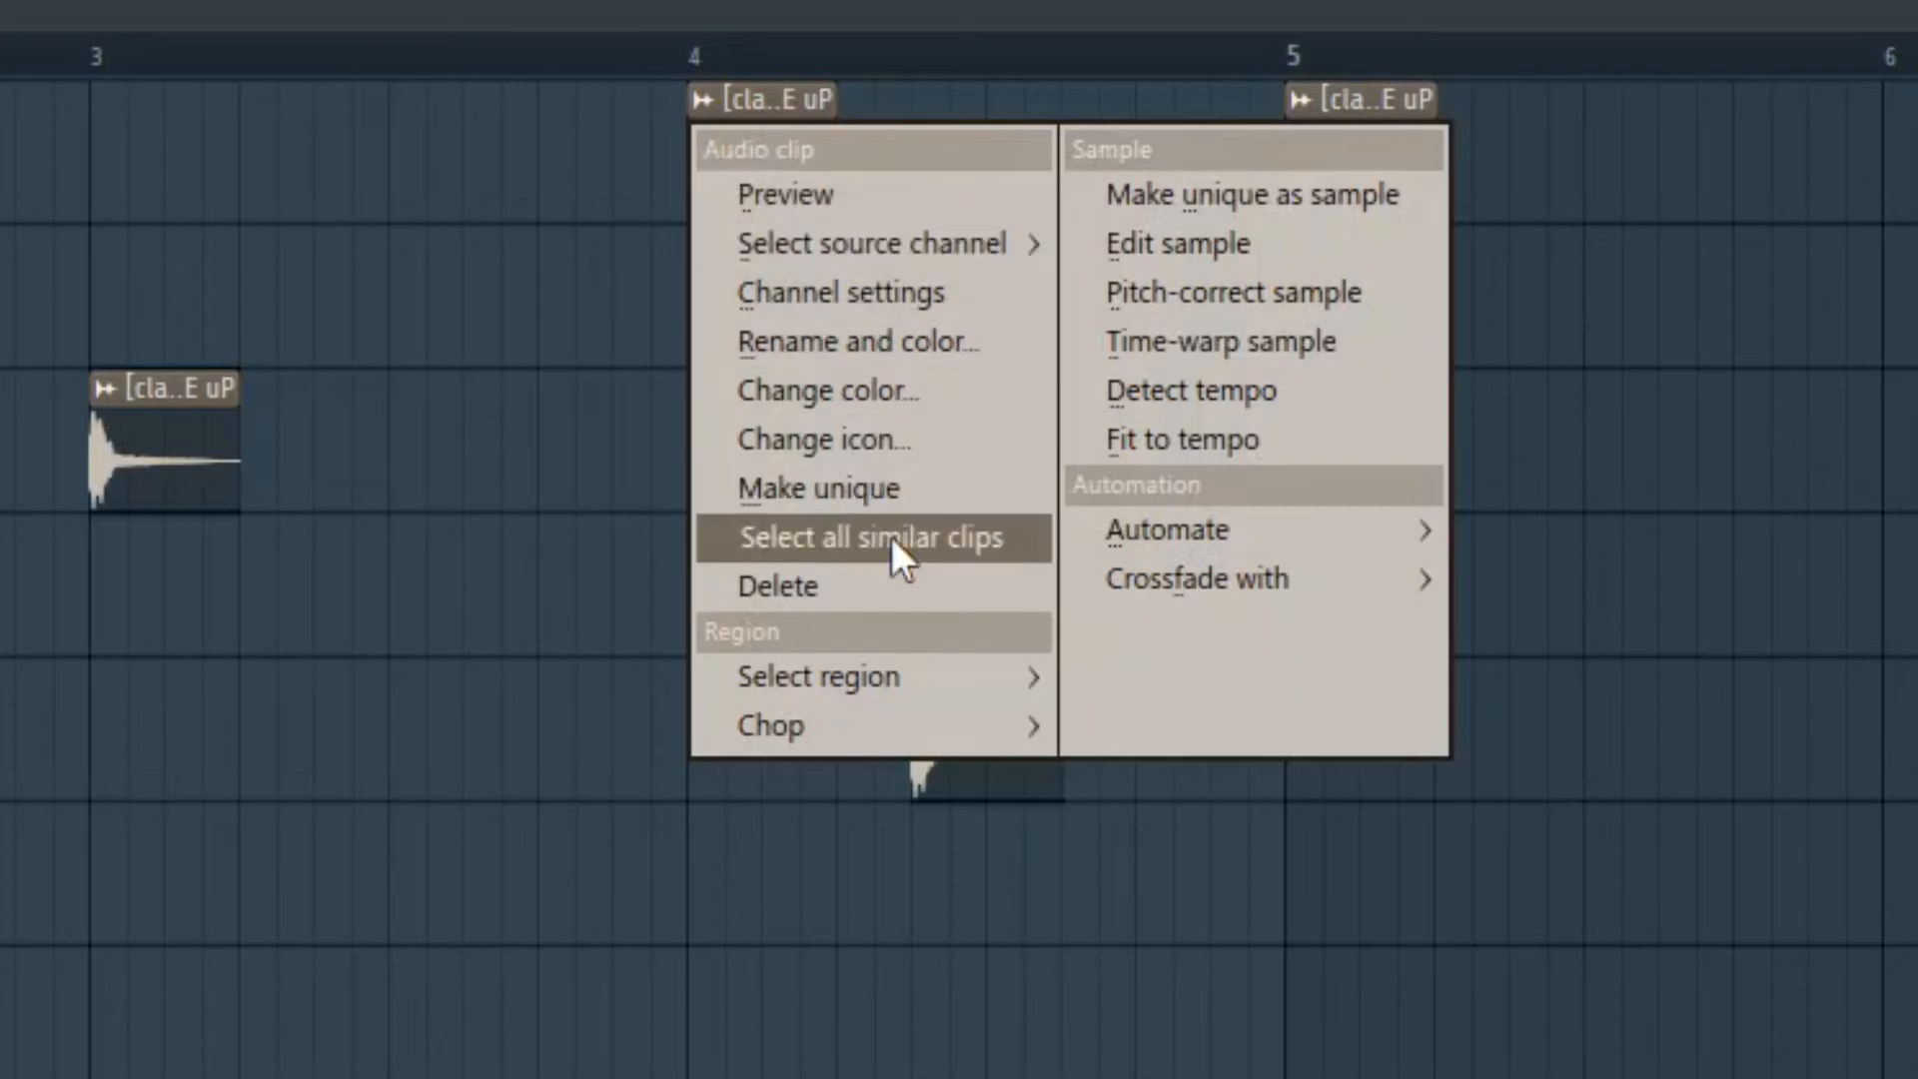
click(871, 538)
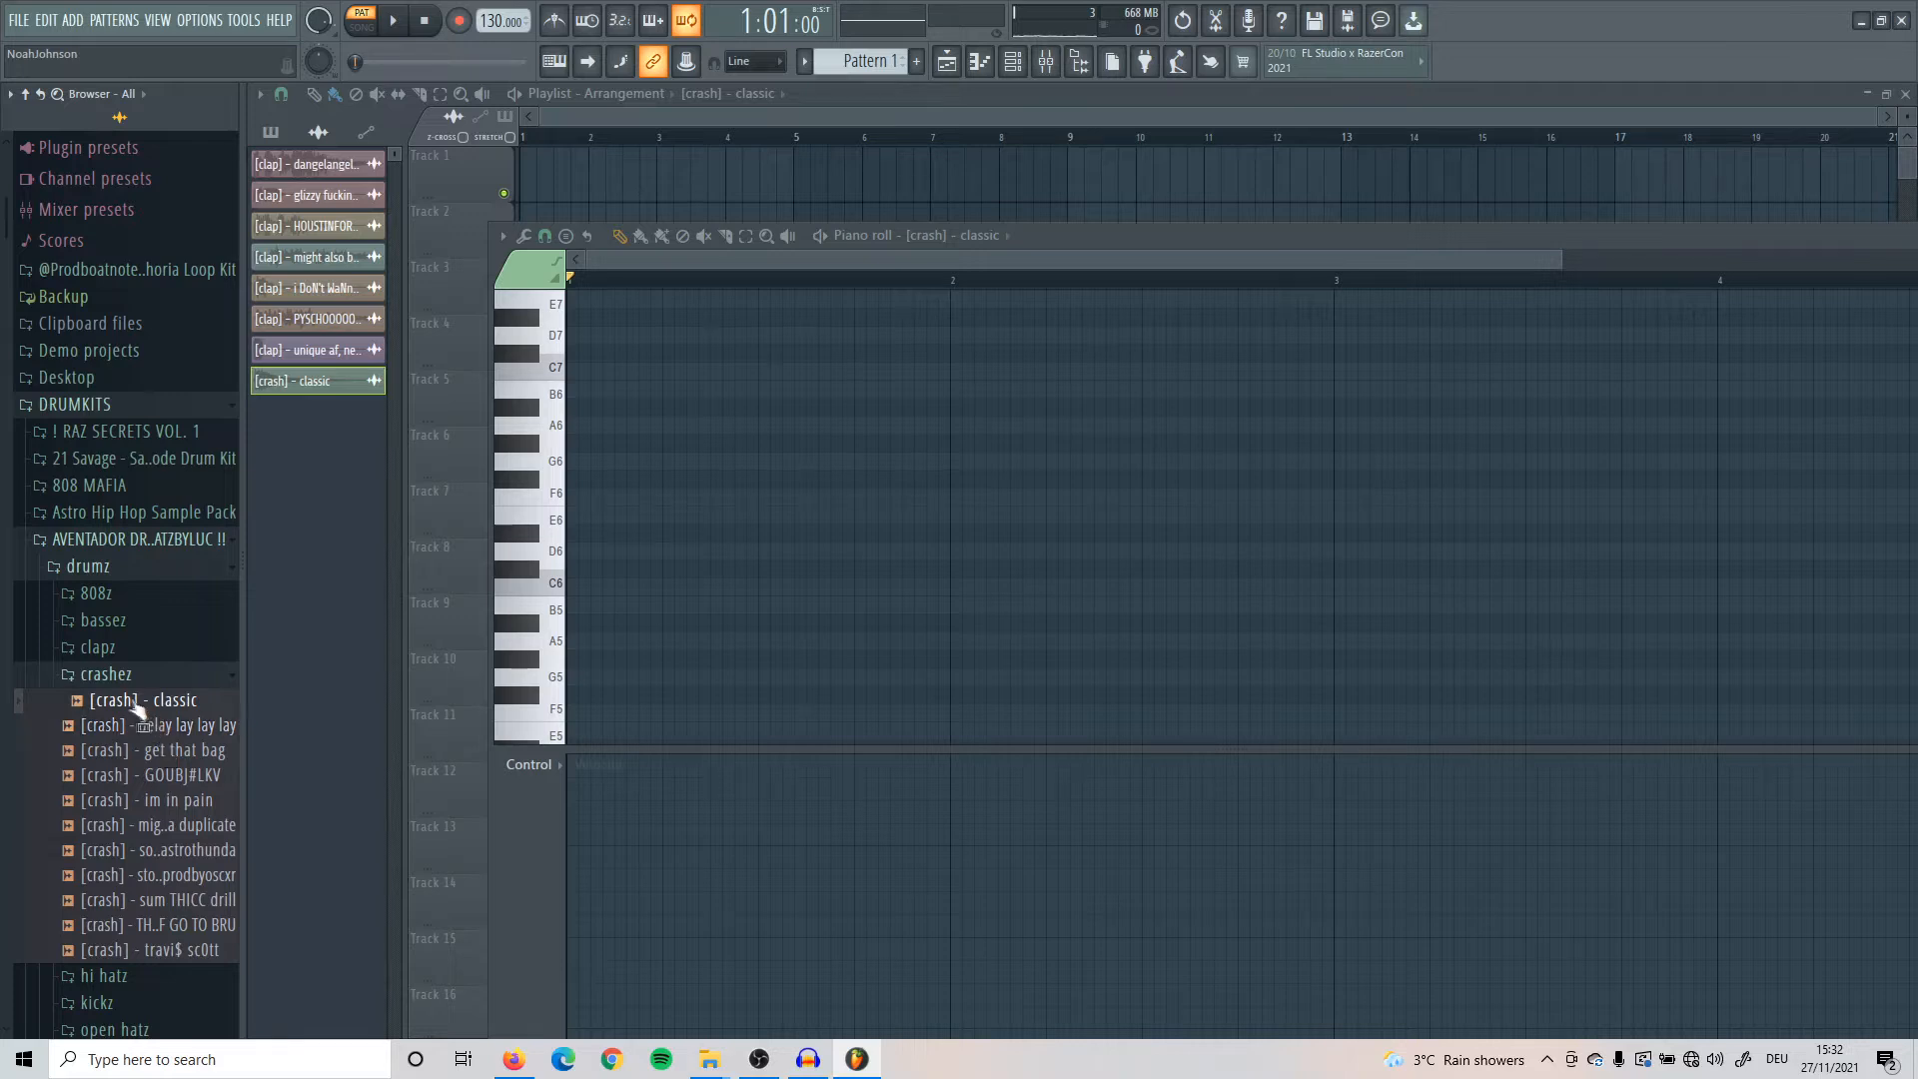
Add the [crash] - classic sample as a new channel, then preview another crash sample
drag(141, 699, 749, 484)
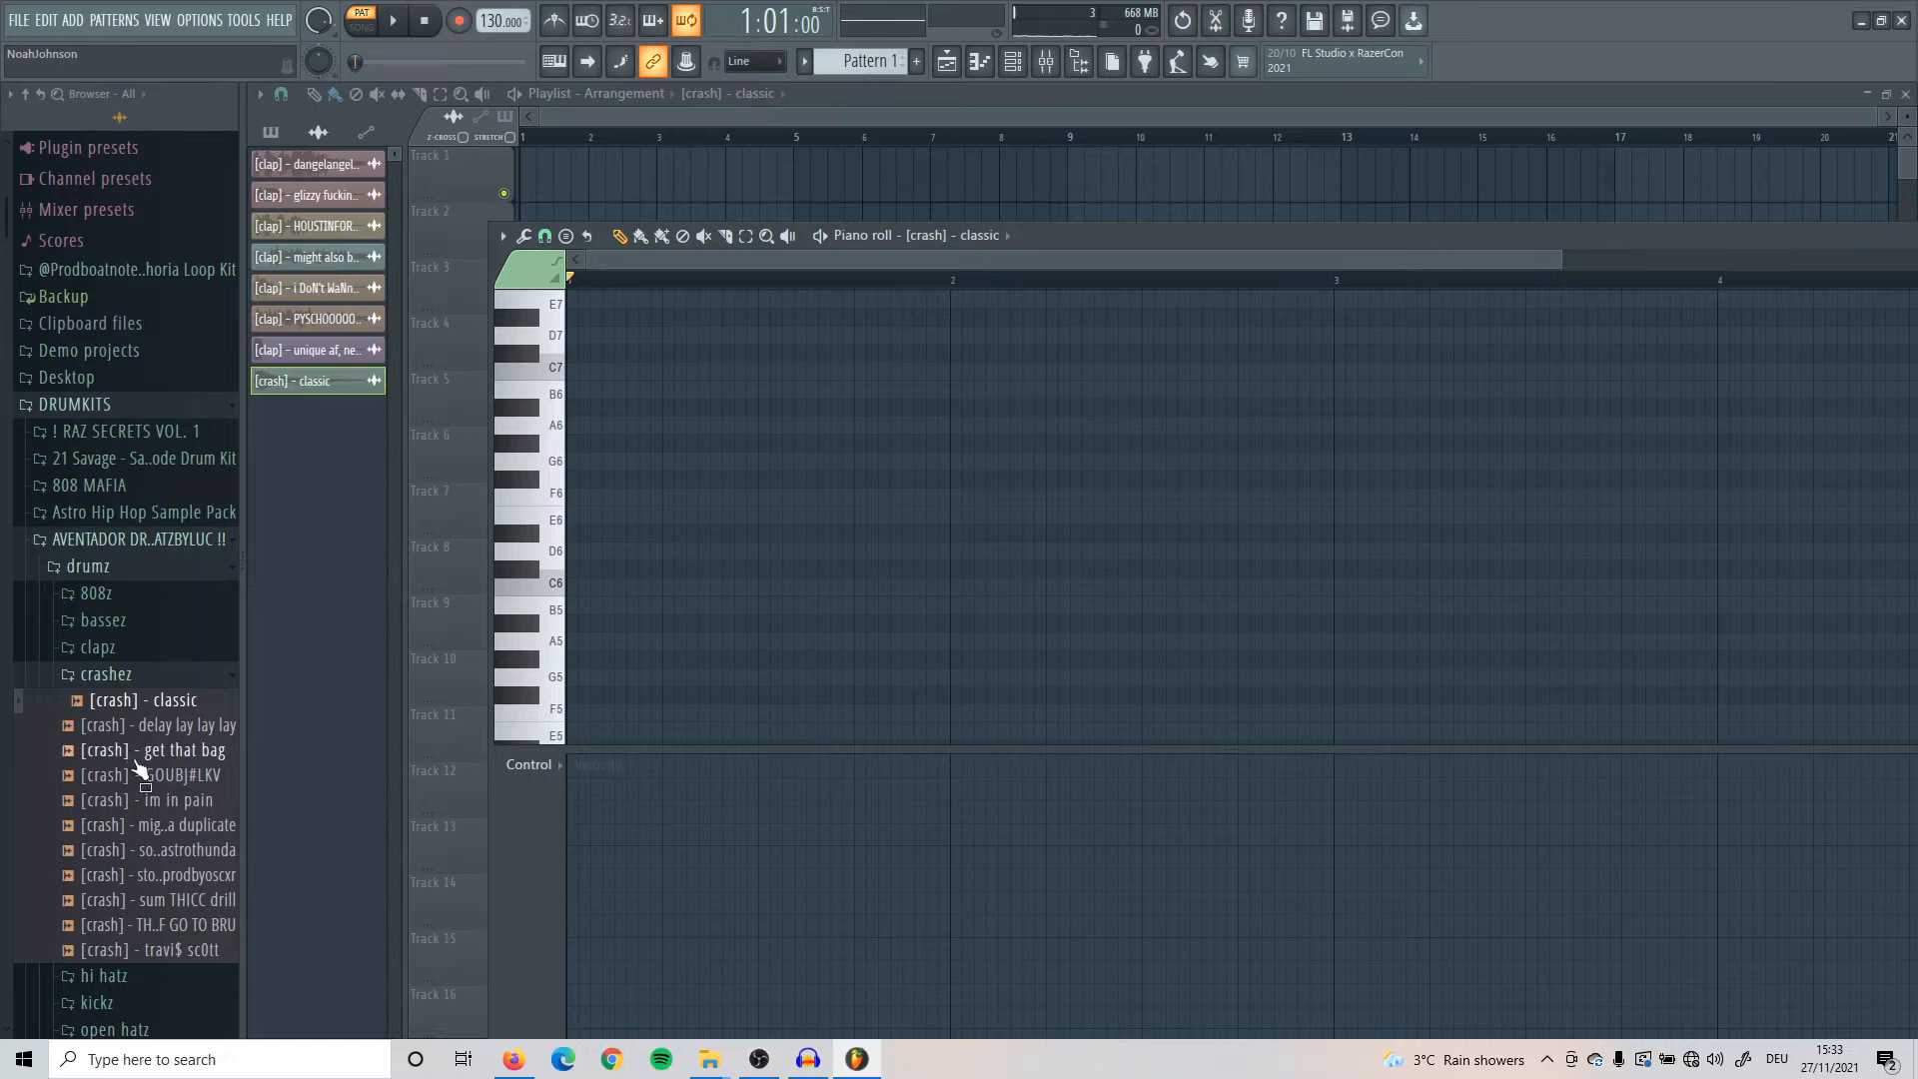
click(155, 799)
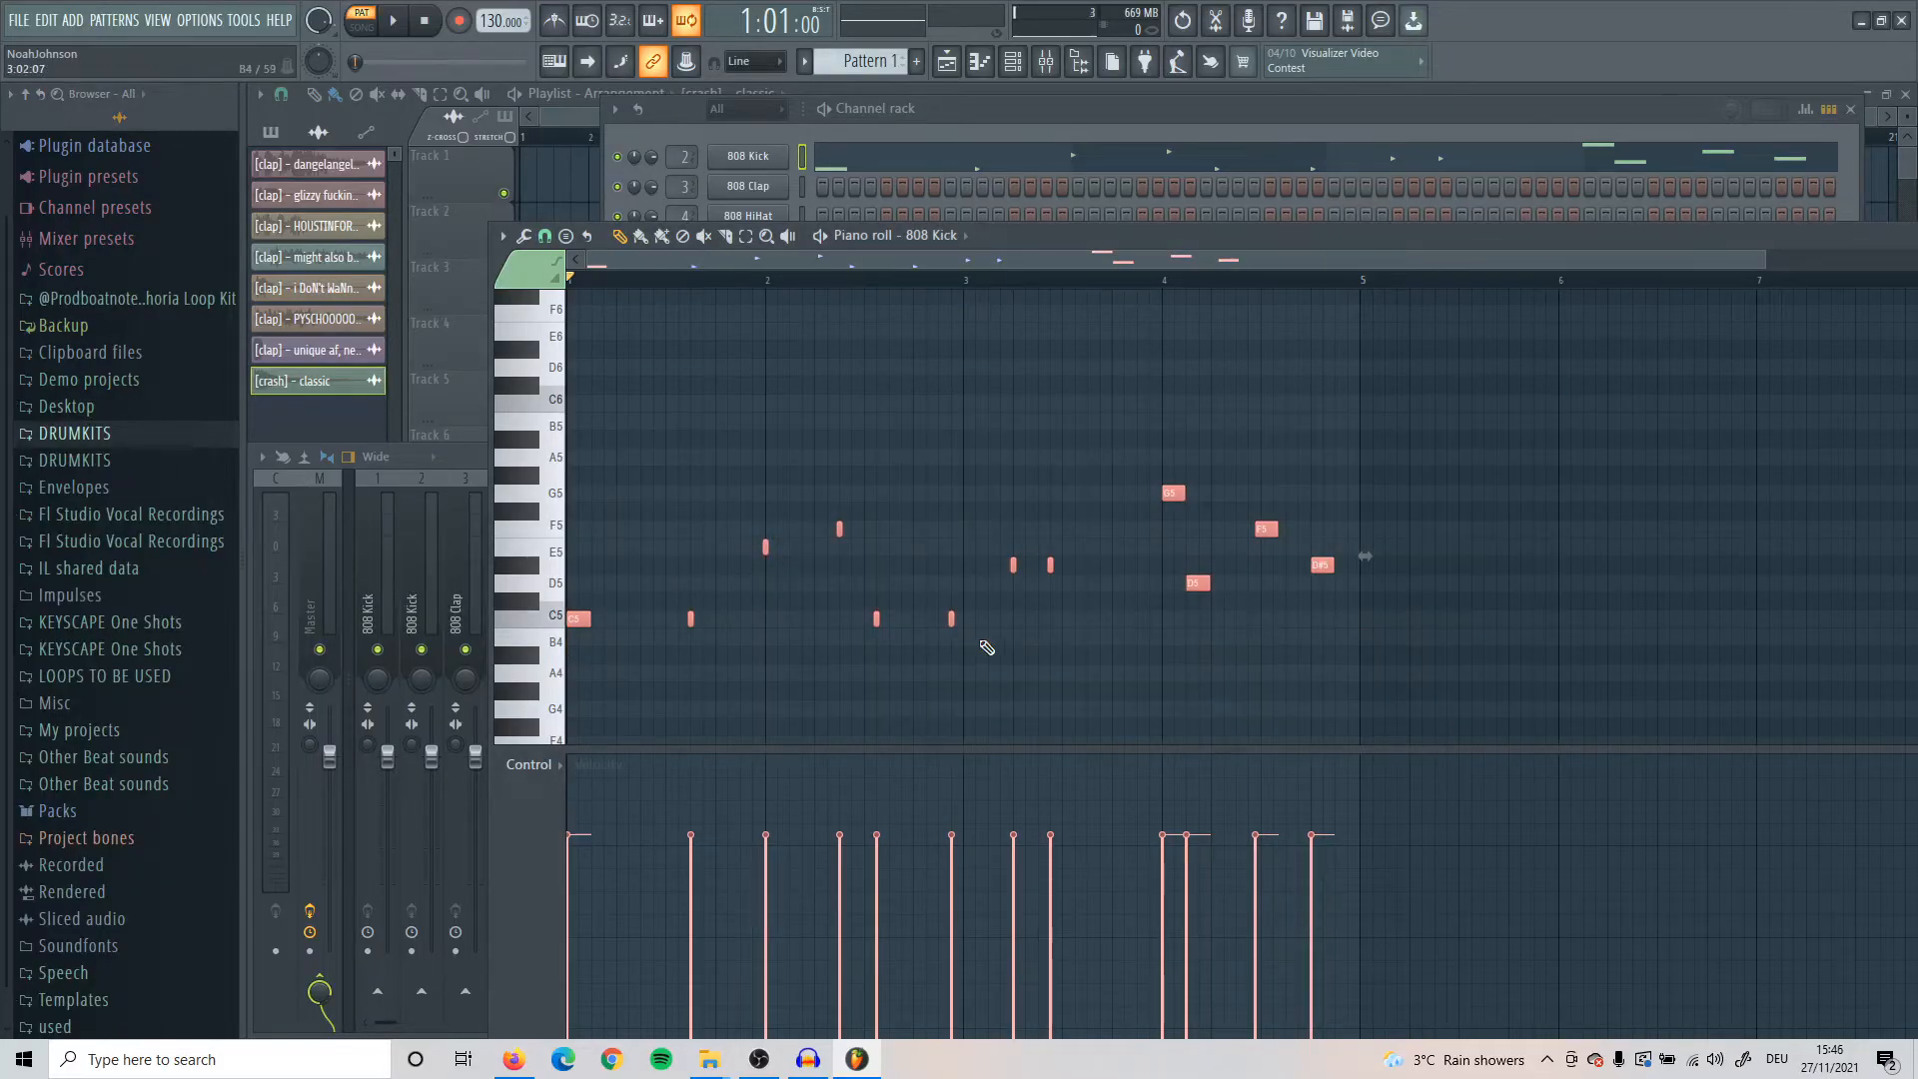
mouse_move(1064, 642)
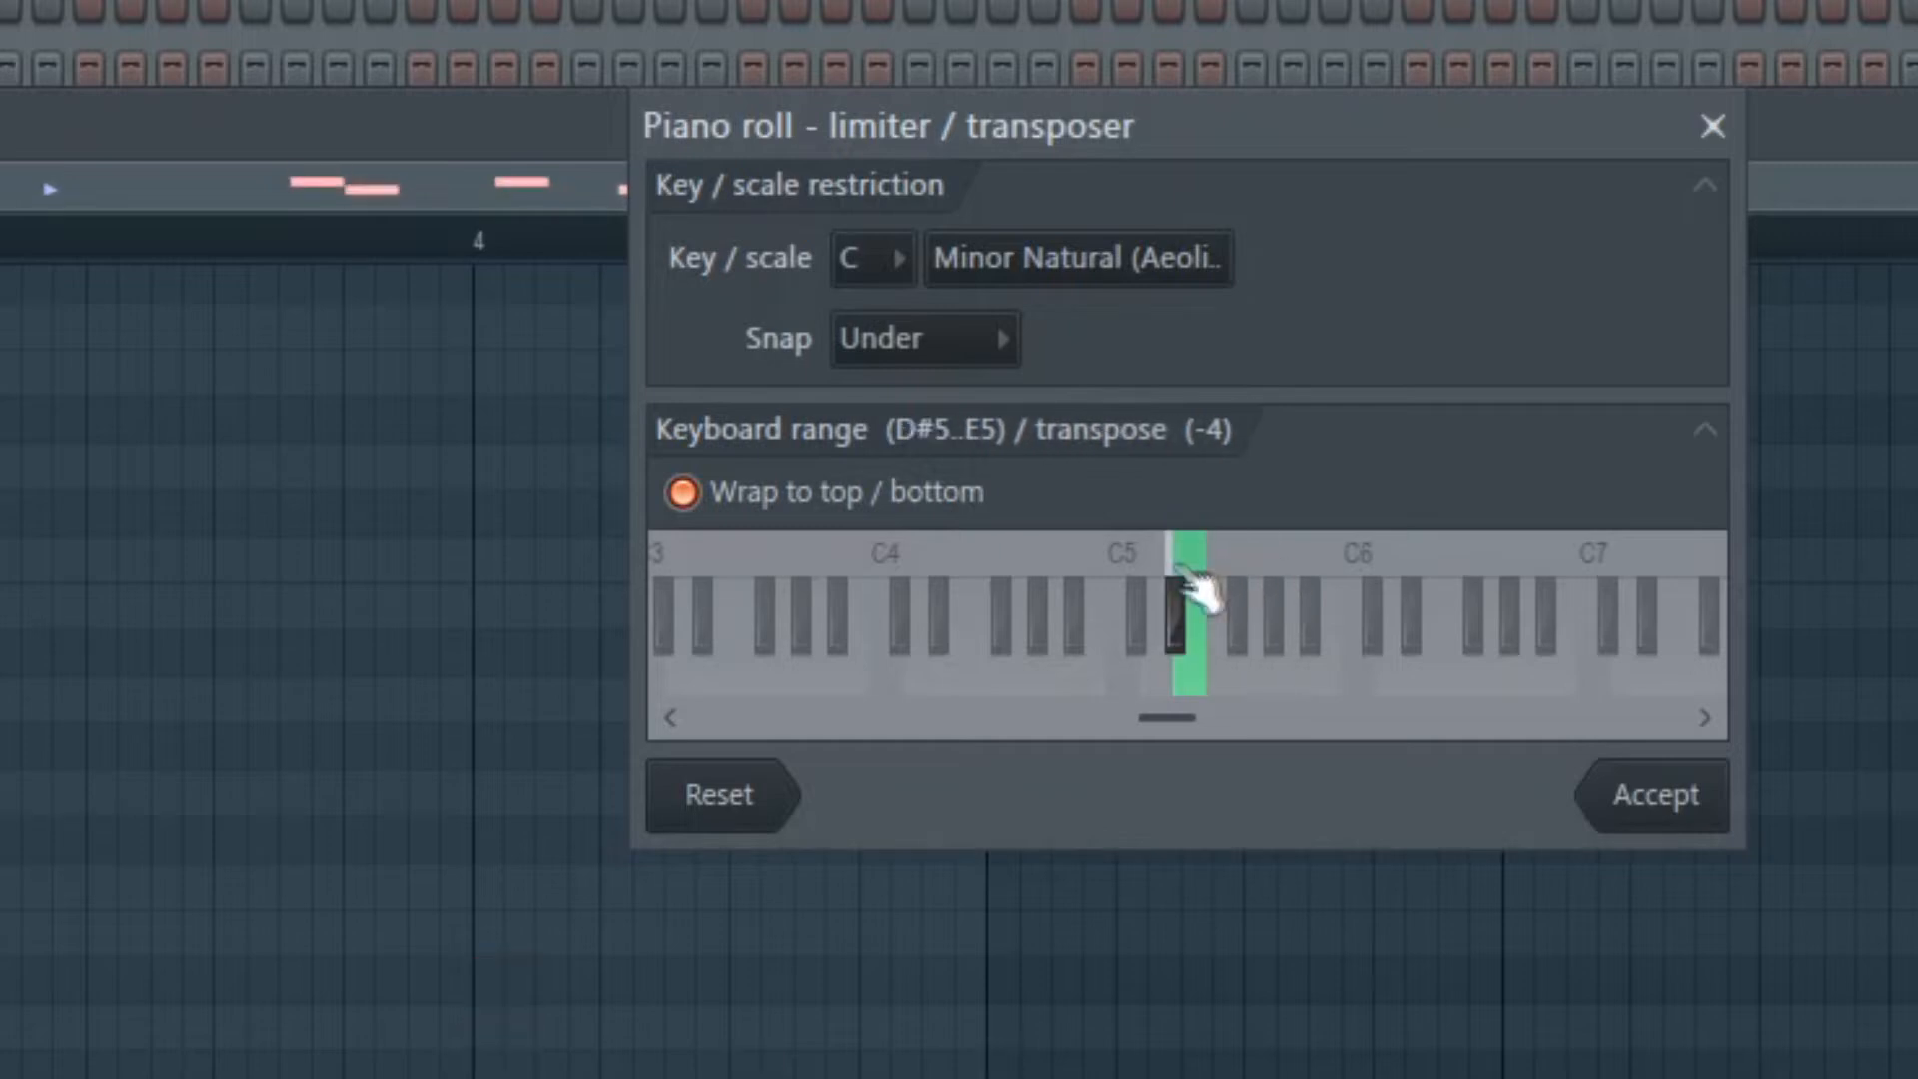
Drag the limiter's keyboard range to span E5 through G#5
drag(1193, 623, 1222, 611)
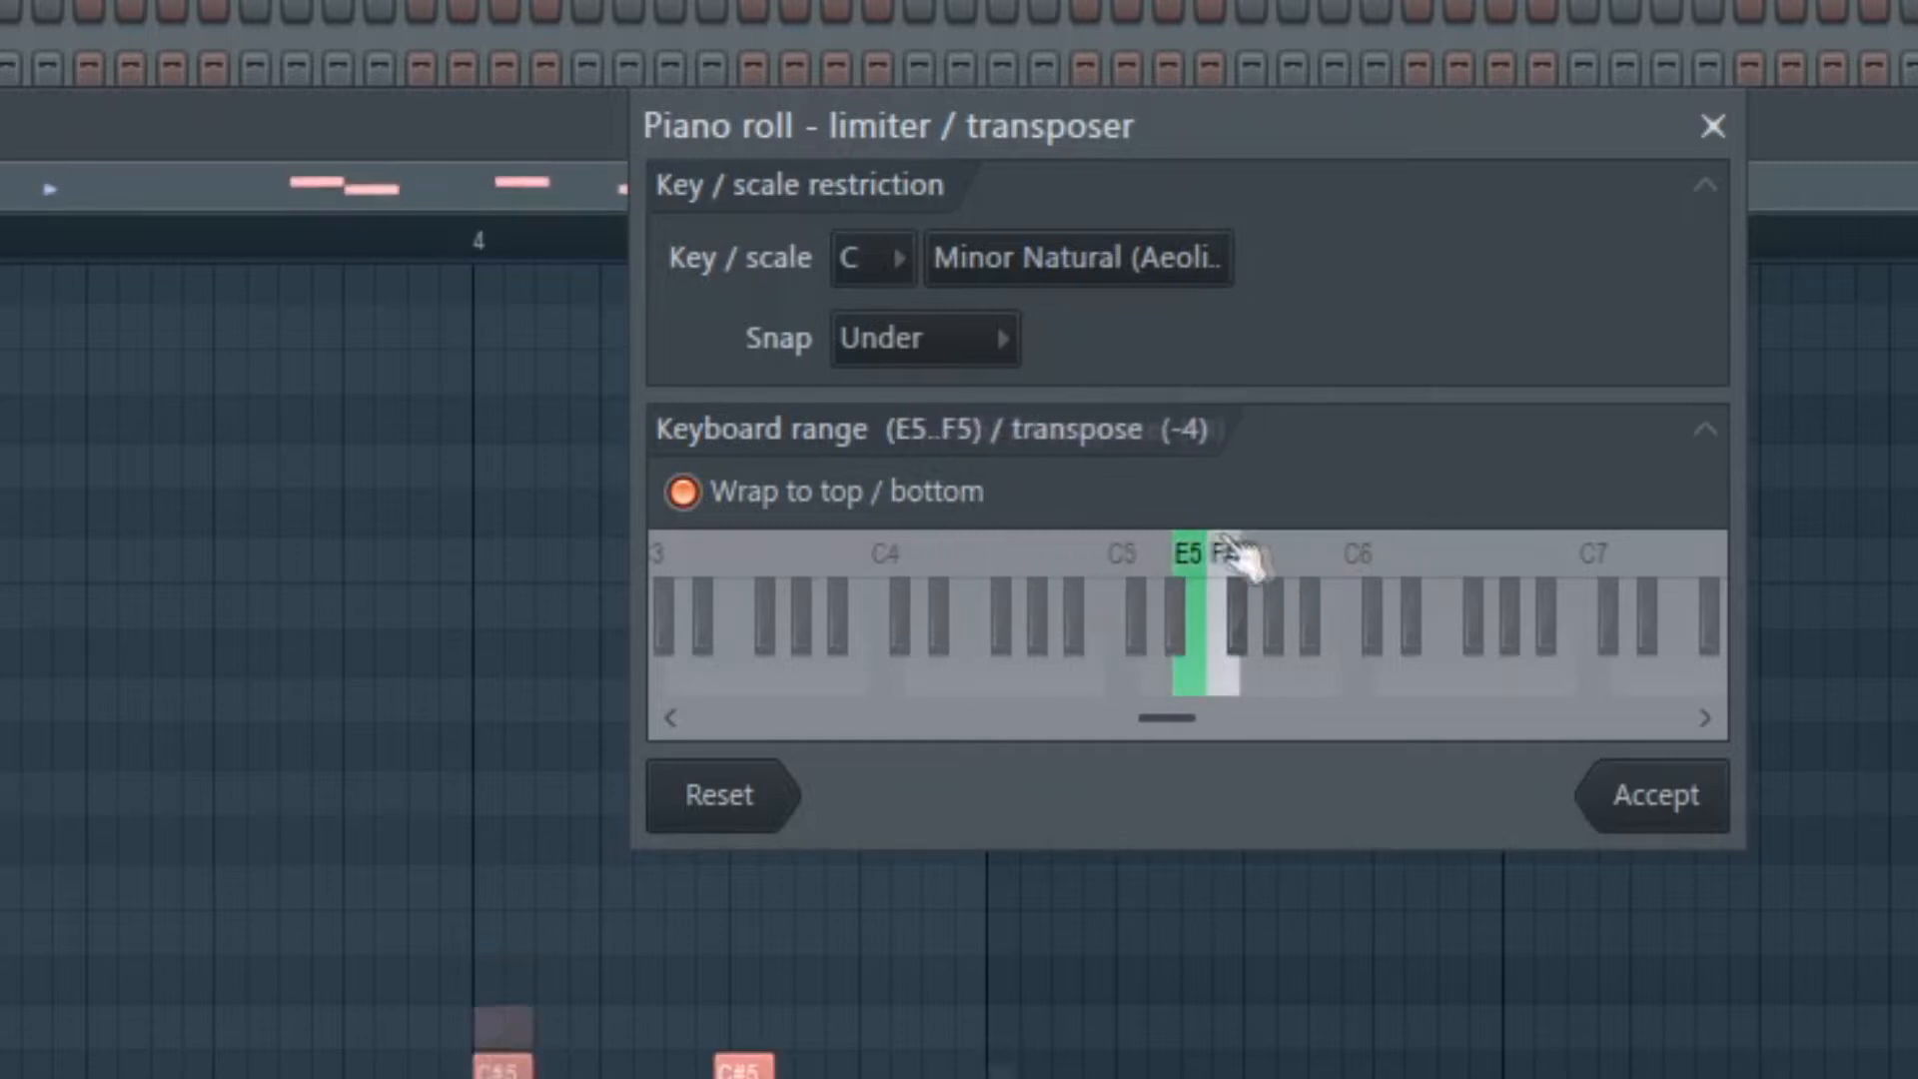
drag(1234, 629, 1279, 629)
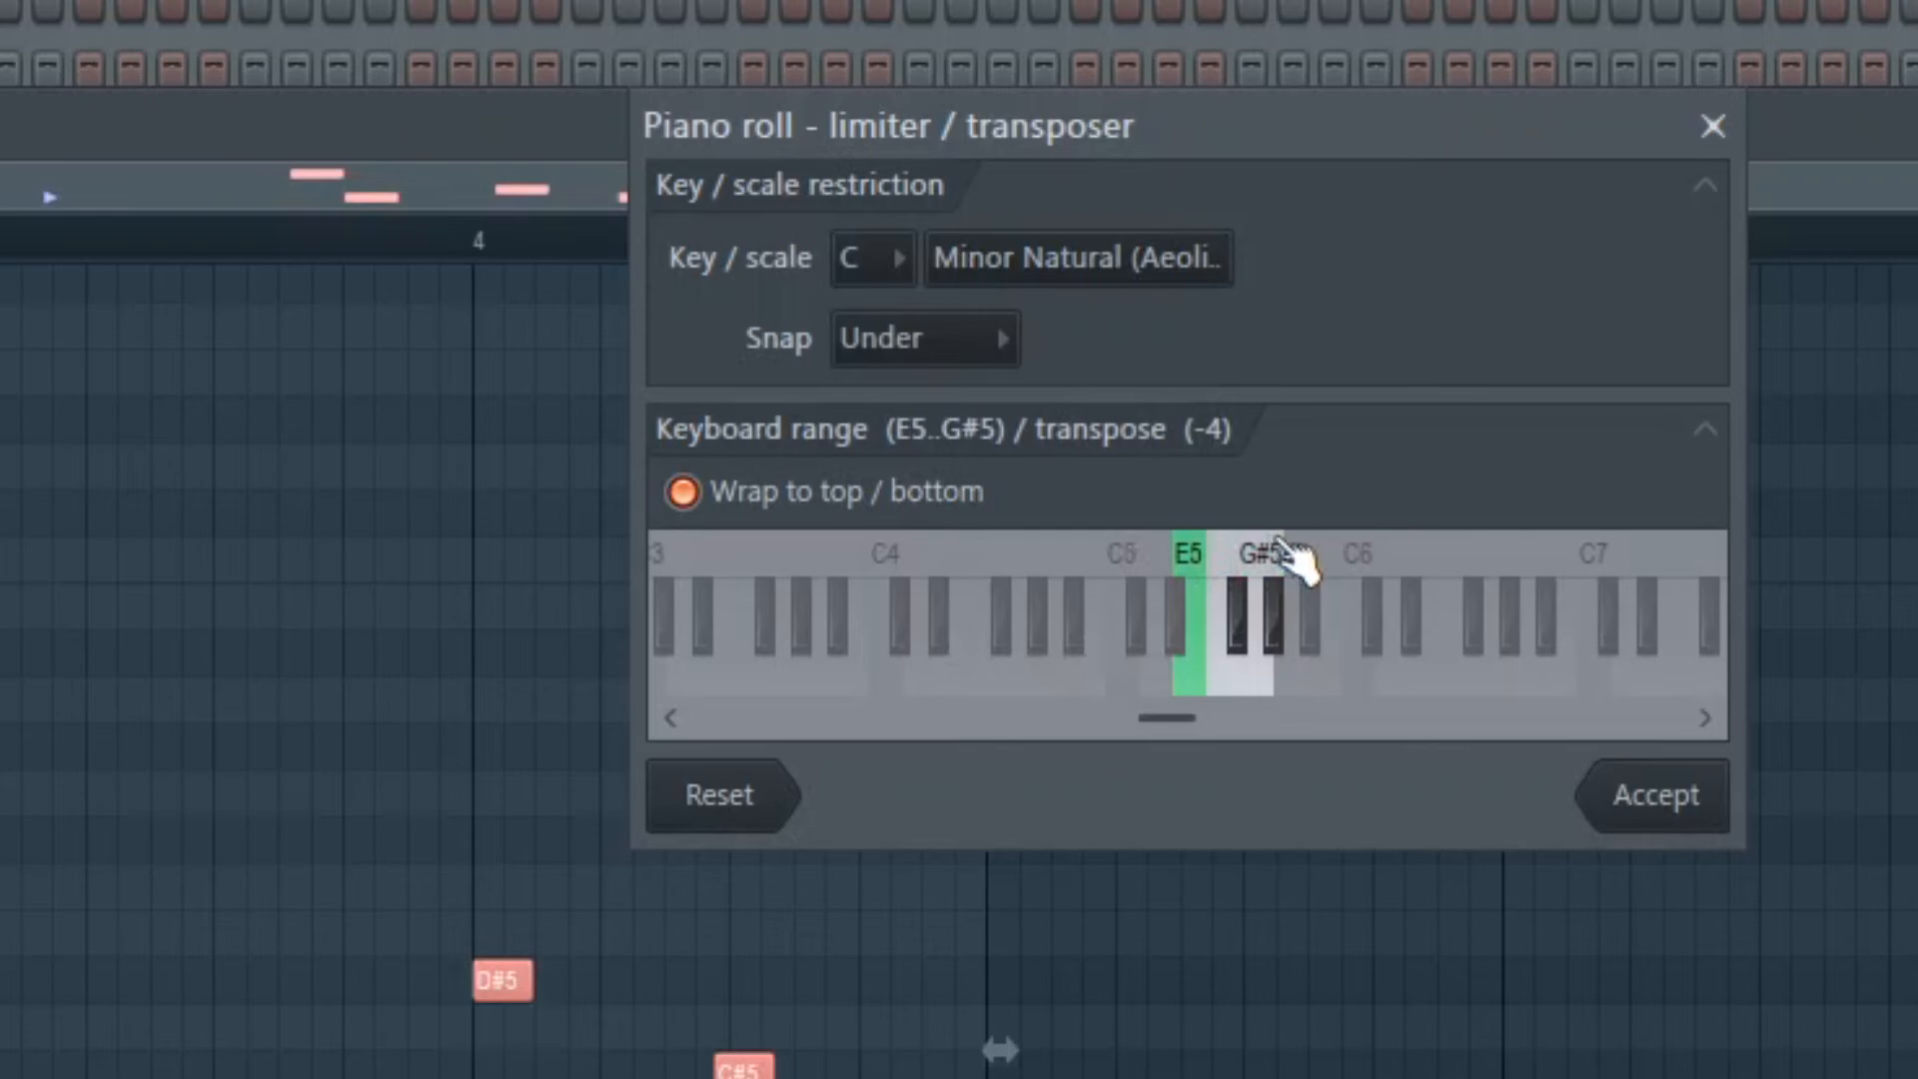
drag(1273, 570, 1193, 570)
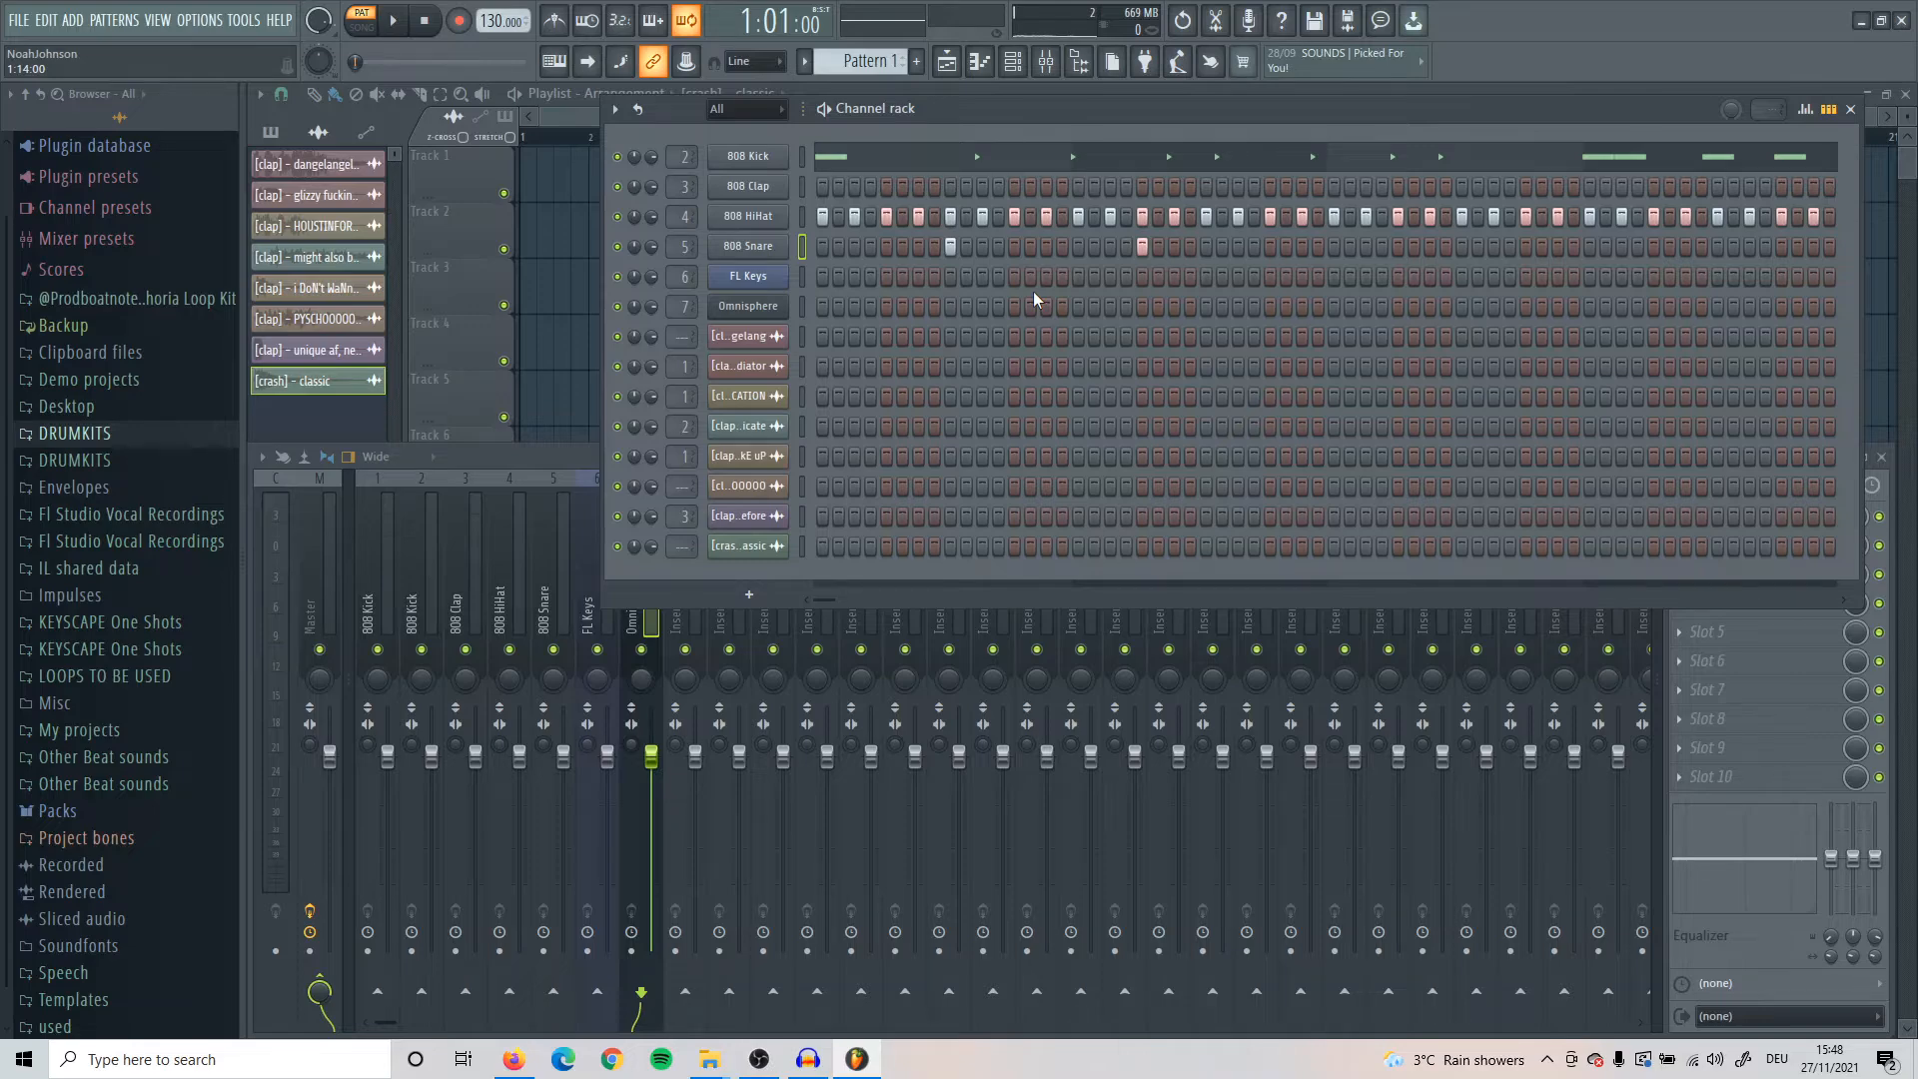
Fill the 808 Hihat row's steps across the pattern with Ctrl+Alt+Z
key(ctrl+alt+z)
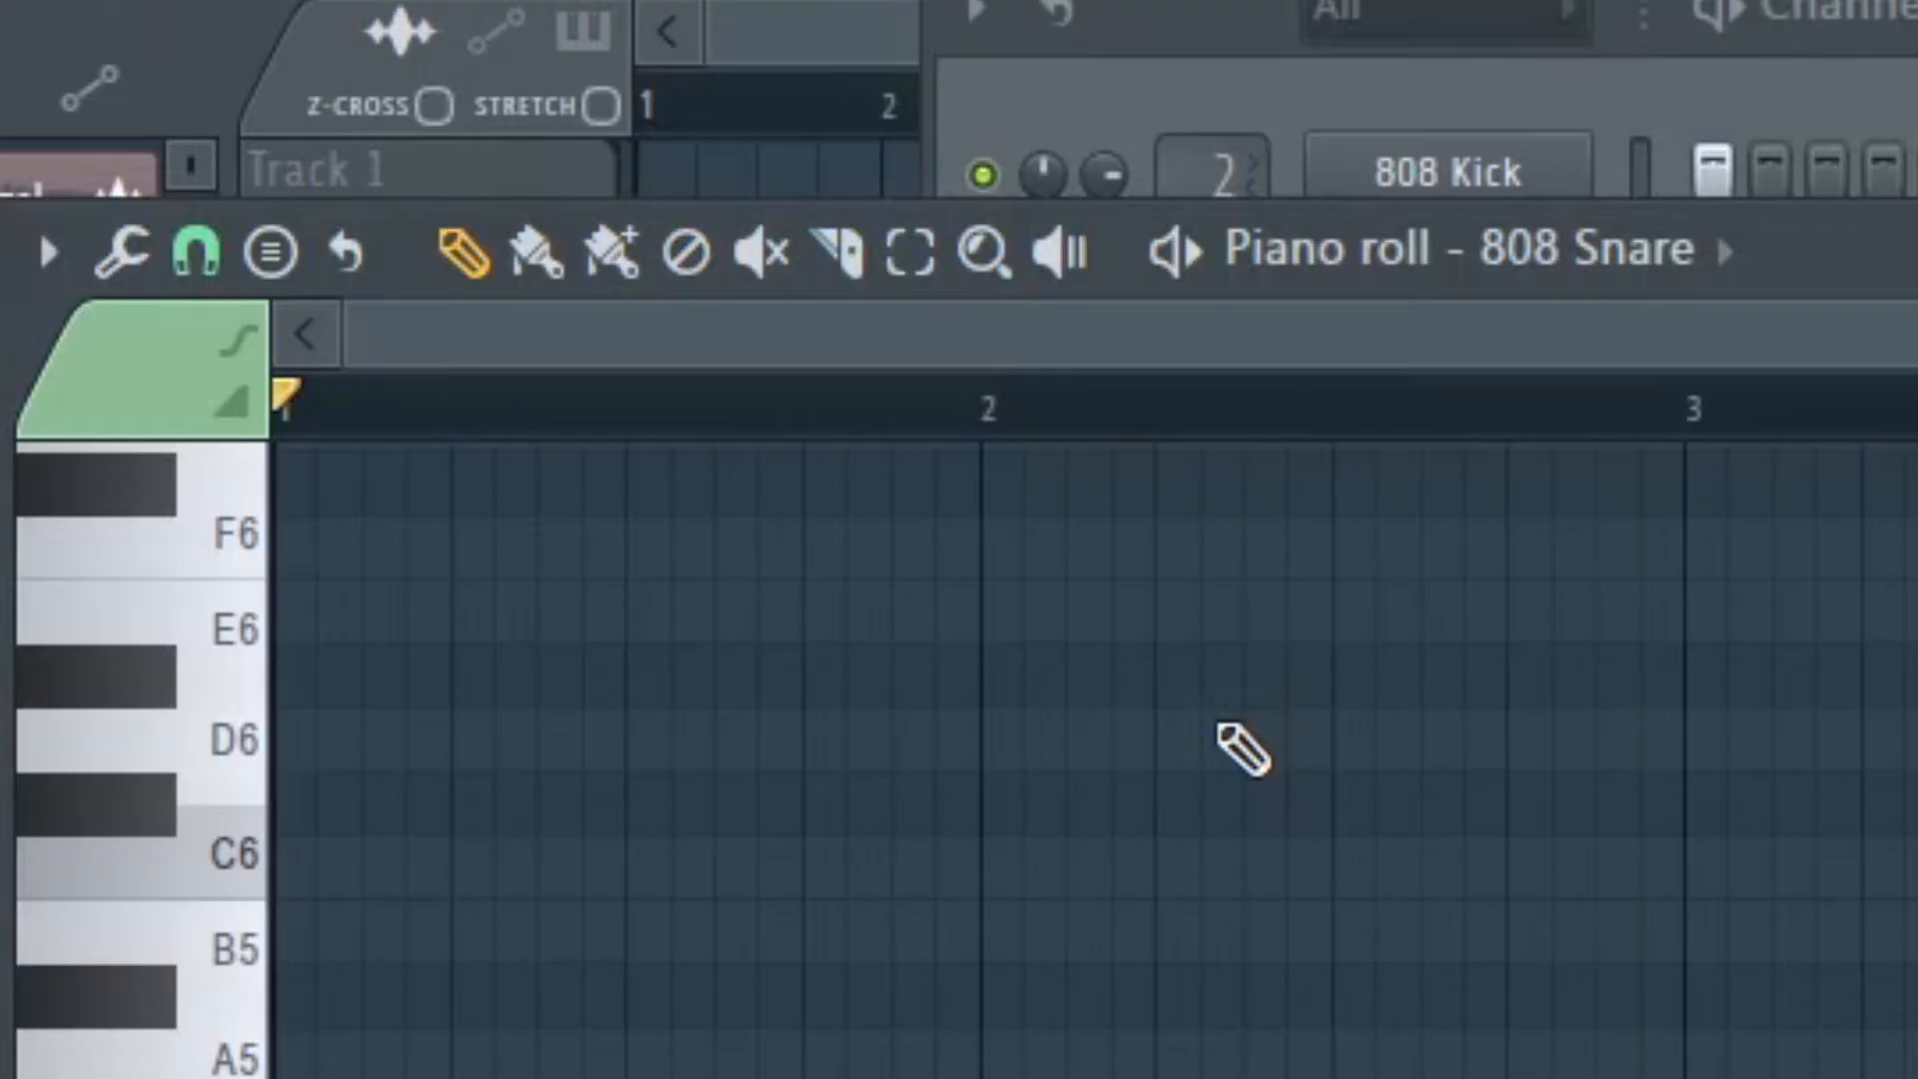
click(837, 253)
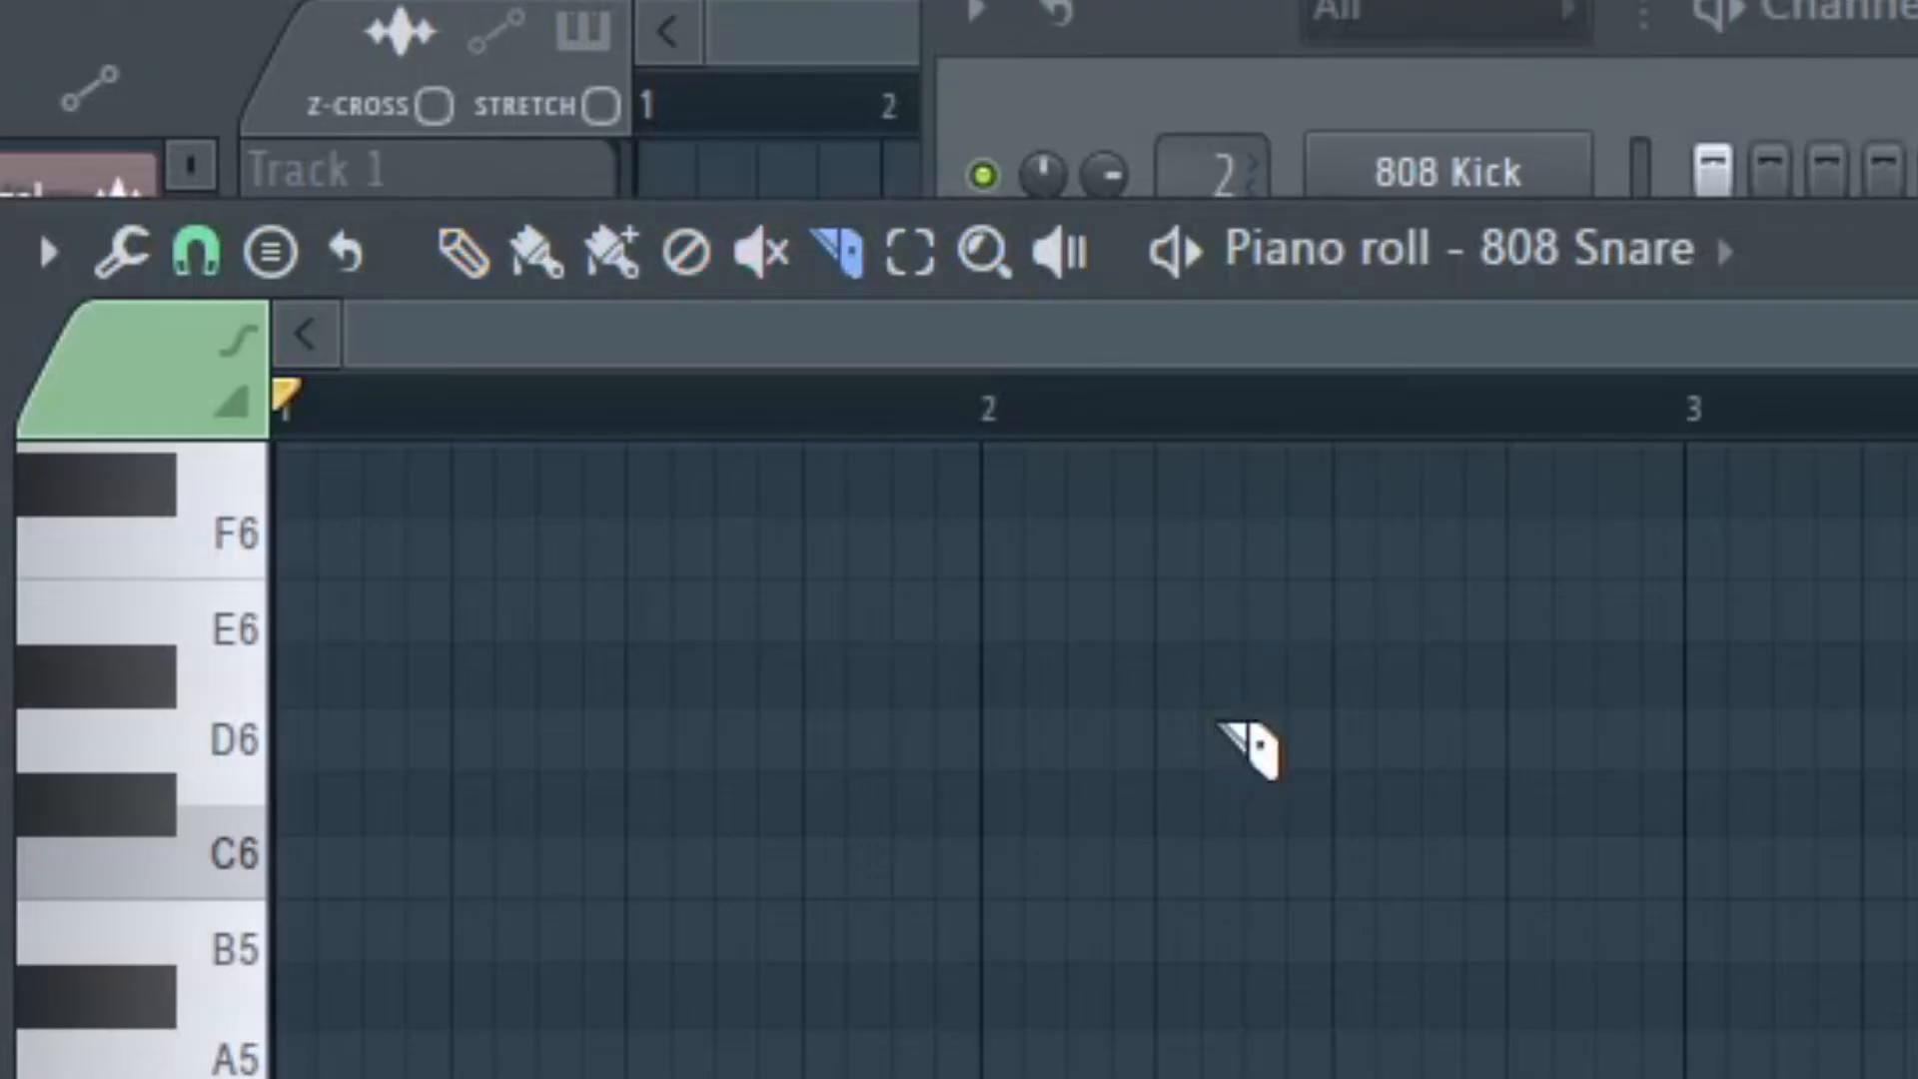
click(760, 251)
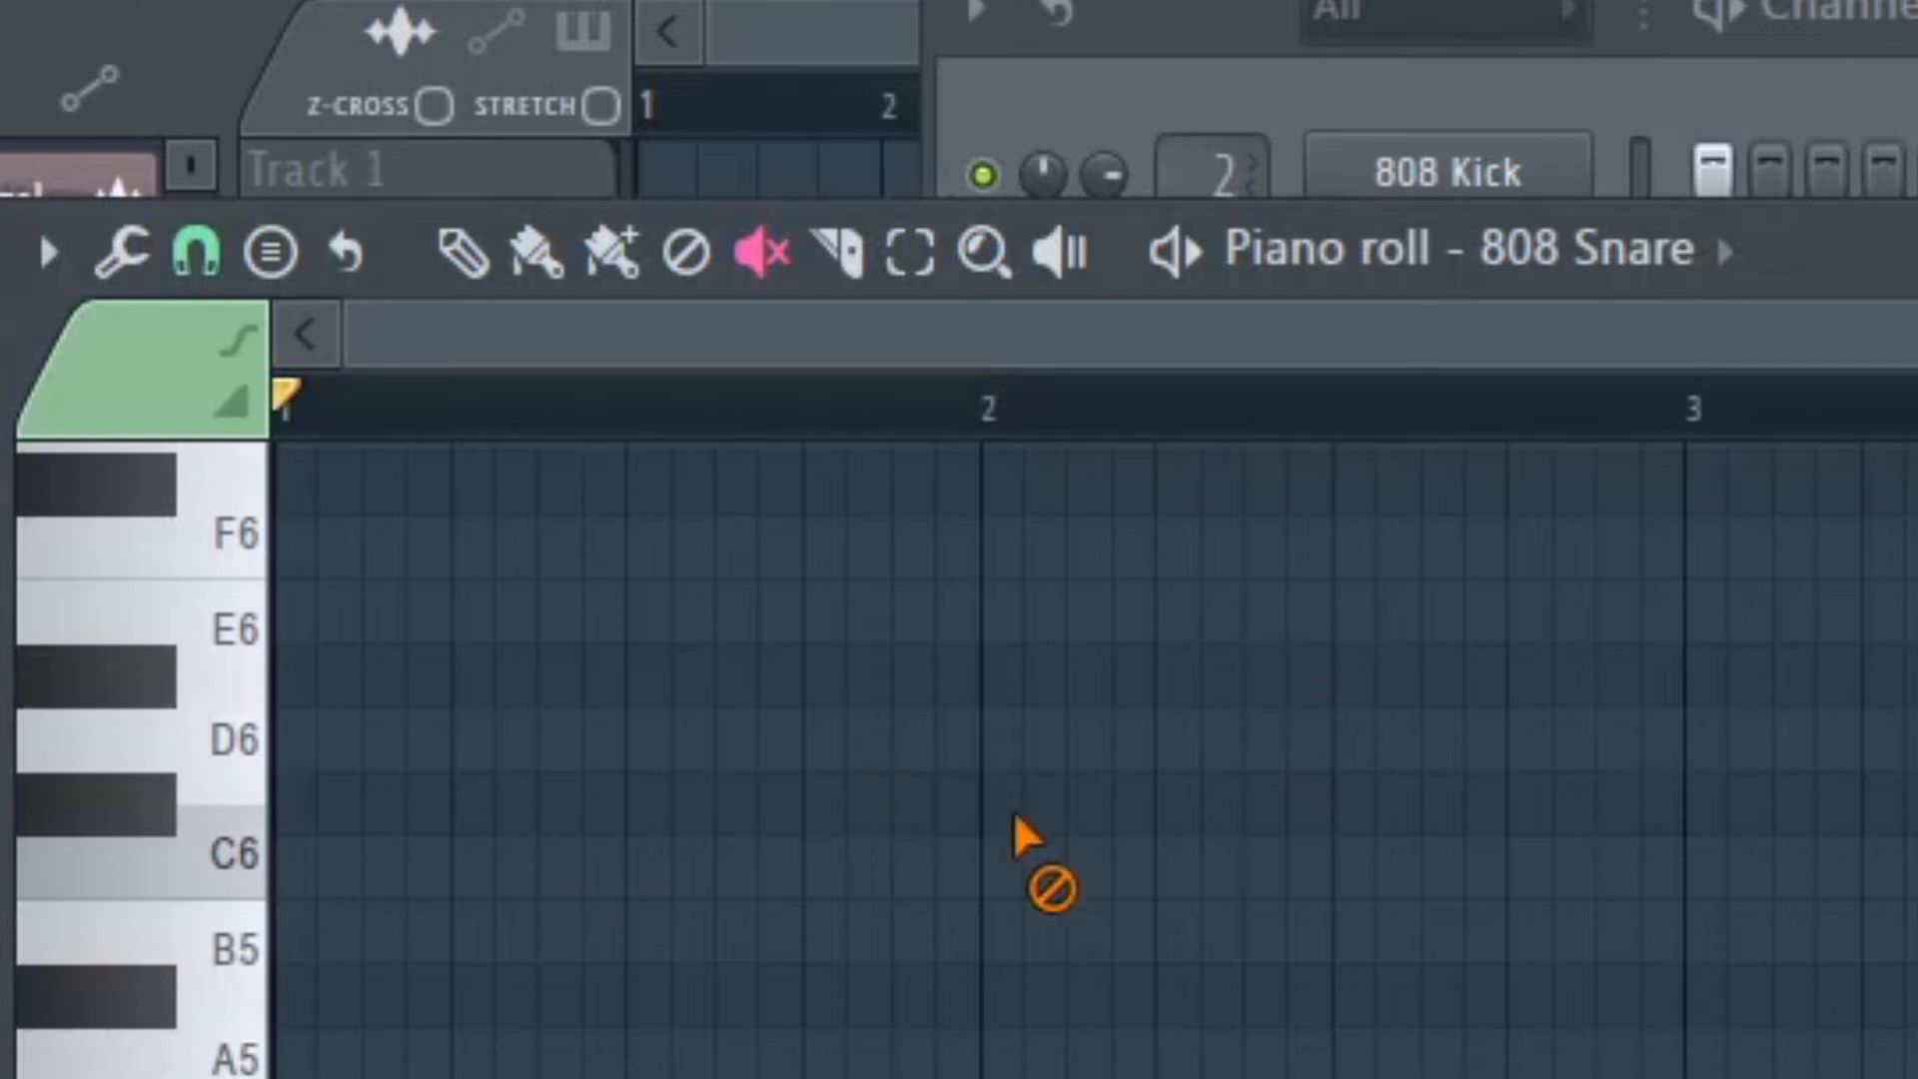
click(462, 253)
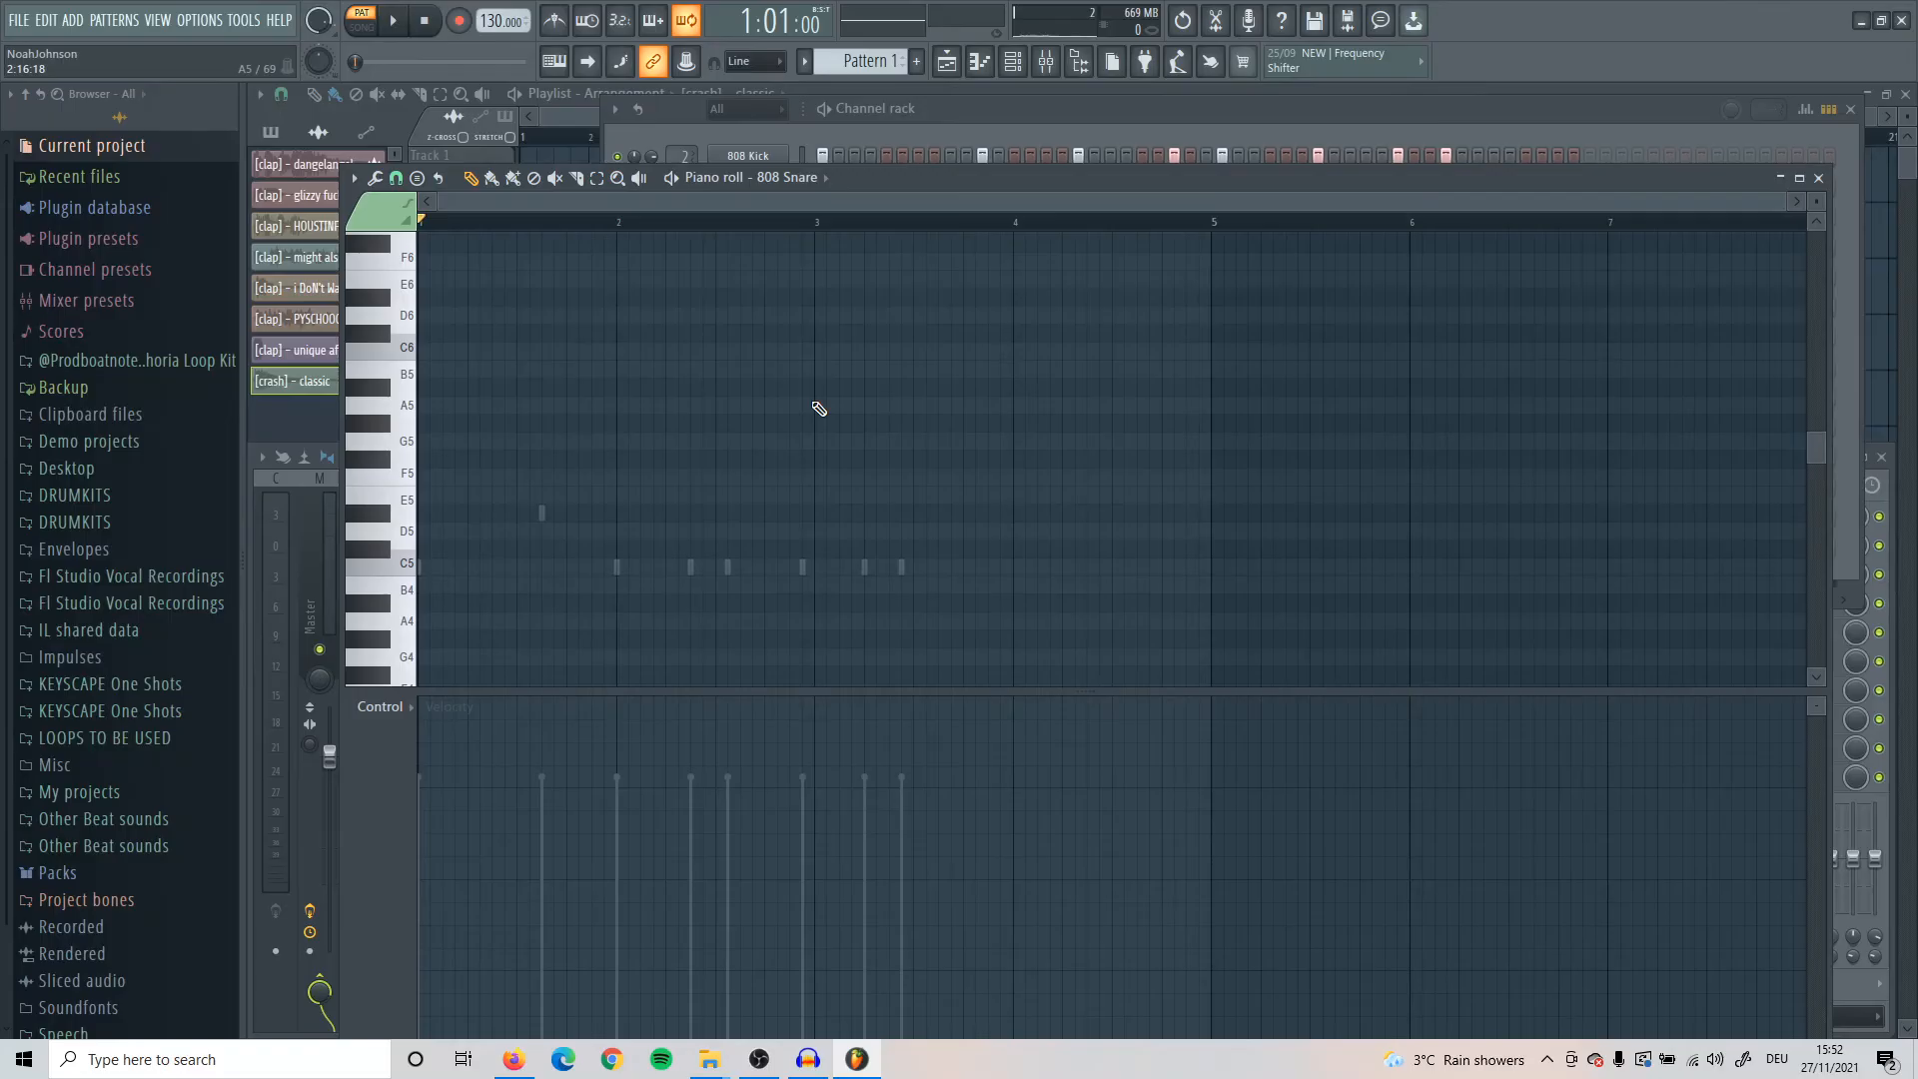
click(471, 178)
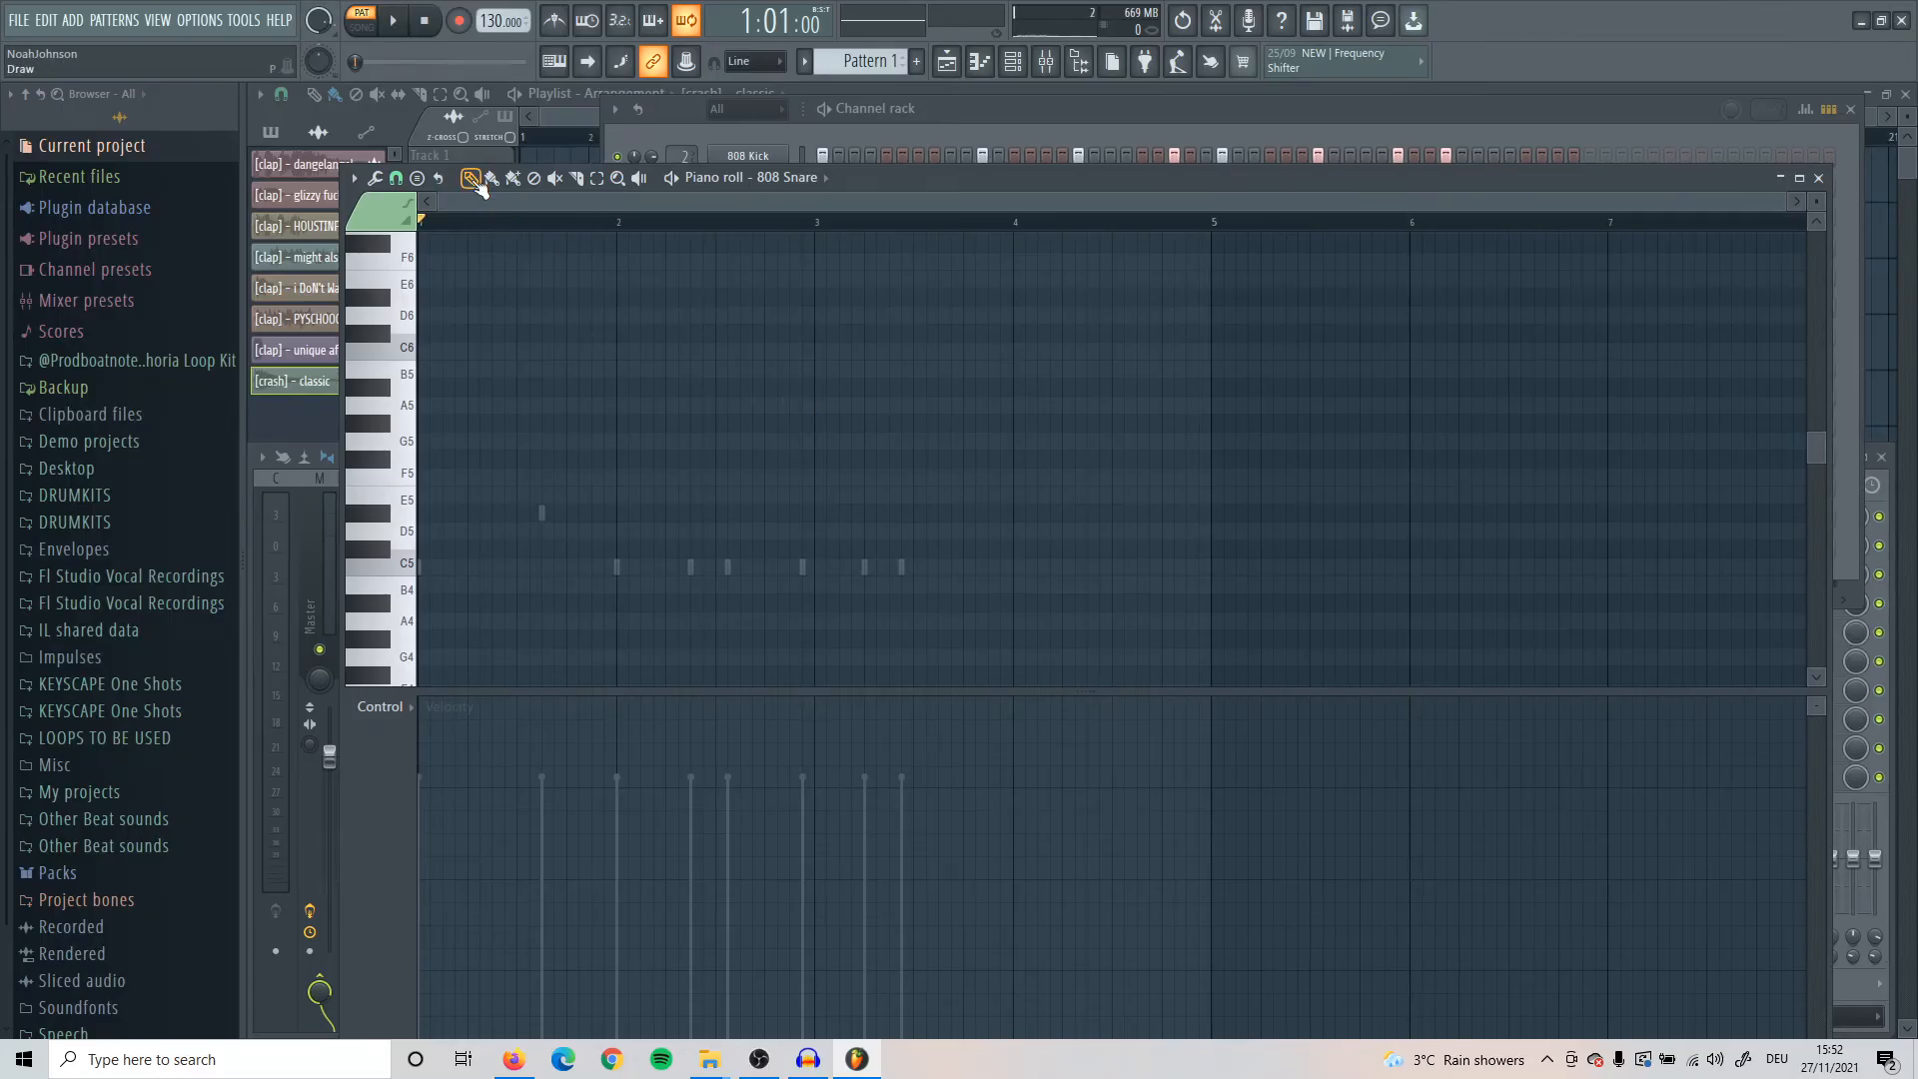
click(470, 178)
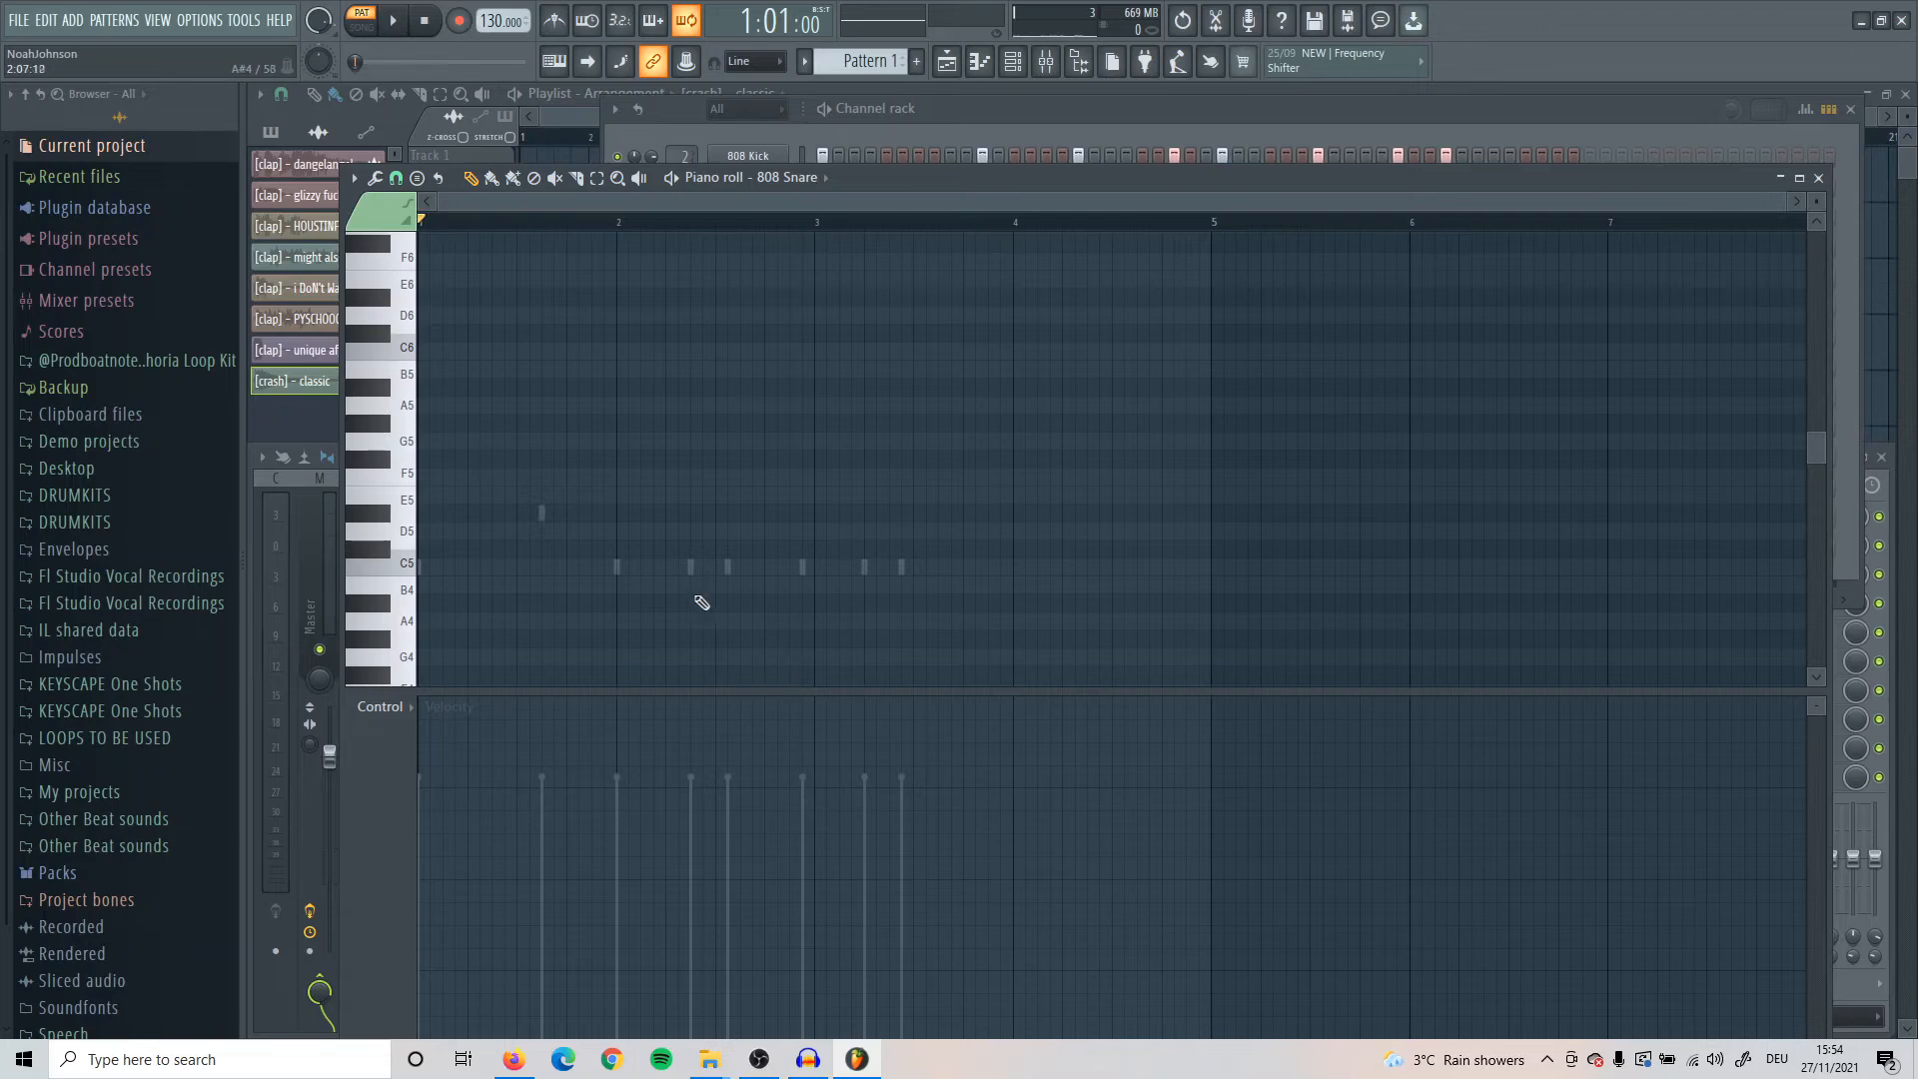
mouse_move(617, 617)
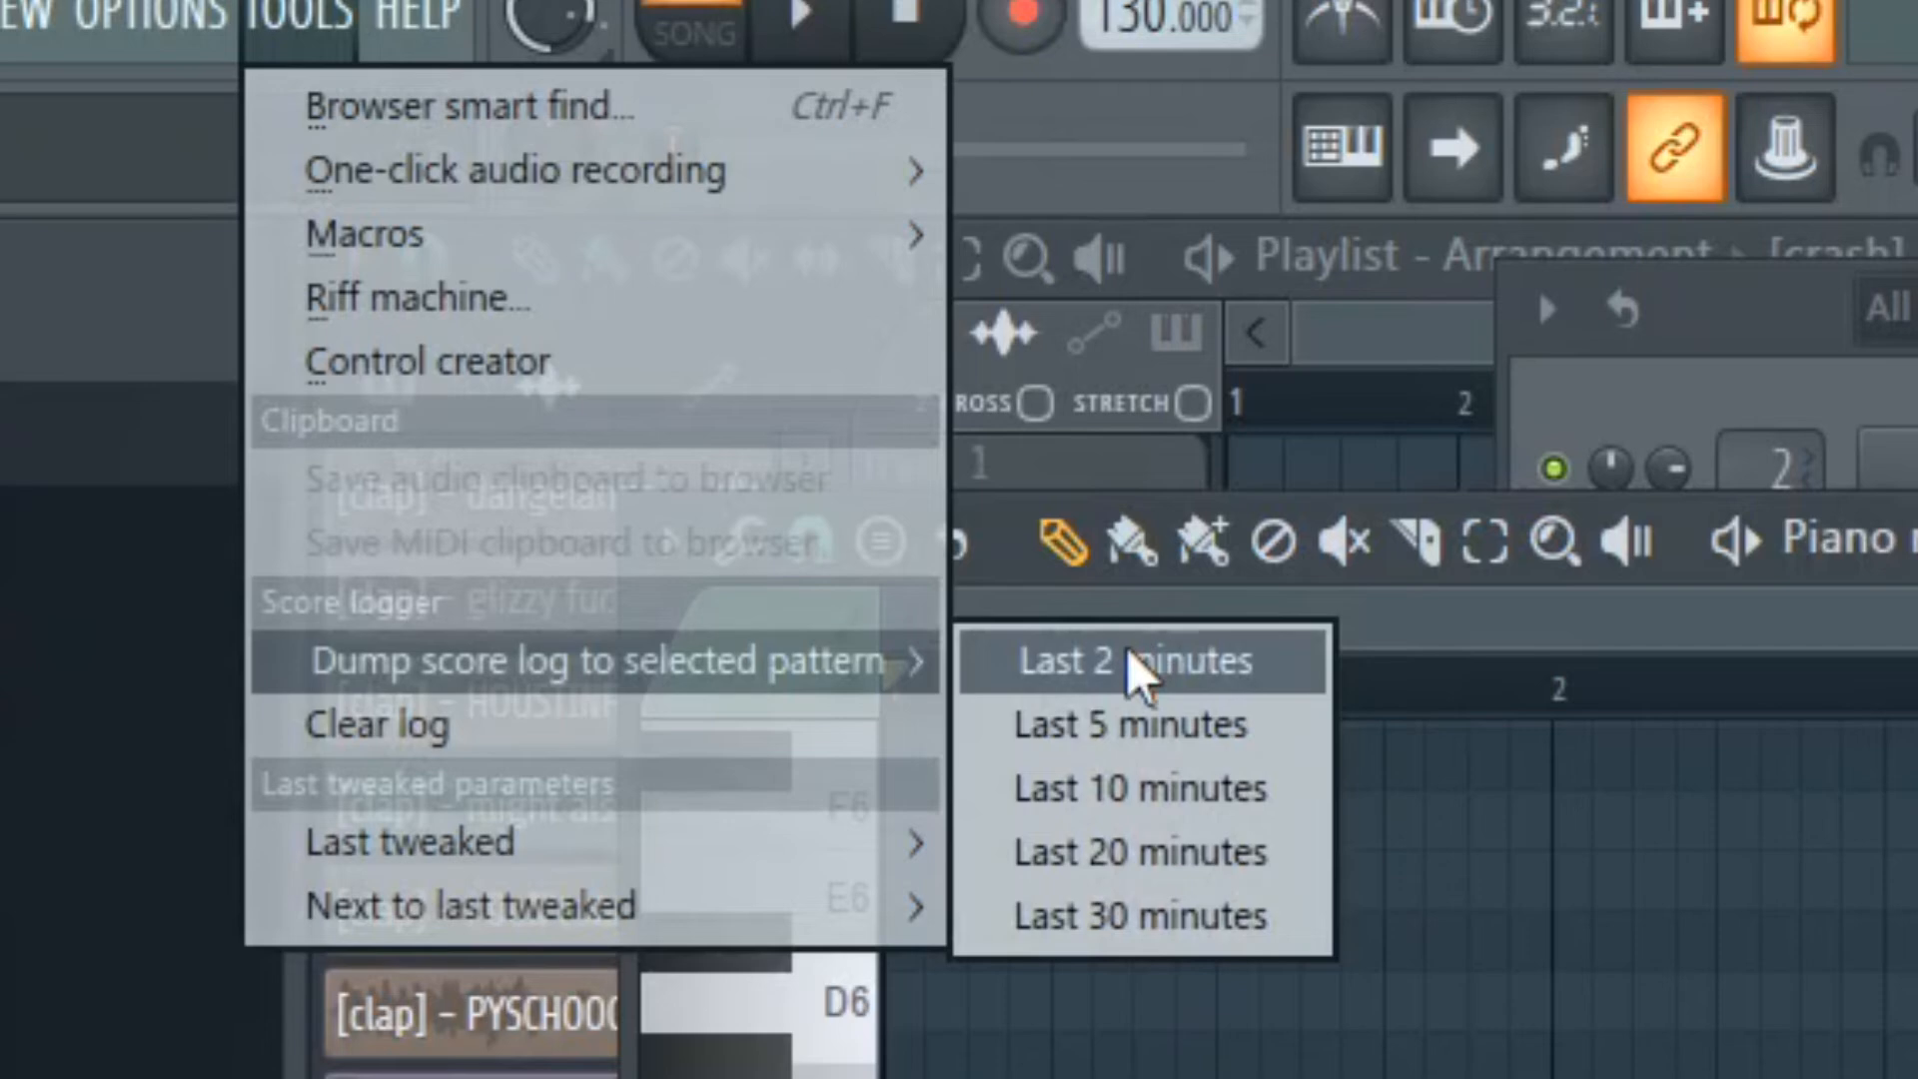
mouse_move(1113, 739)
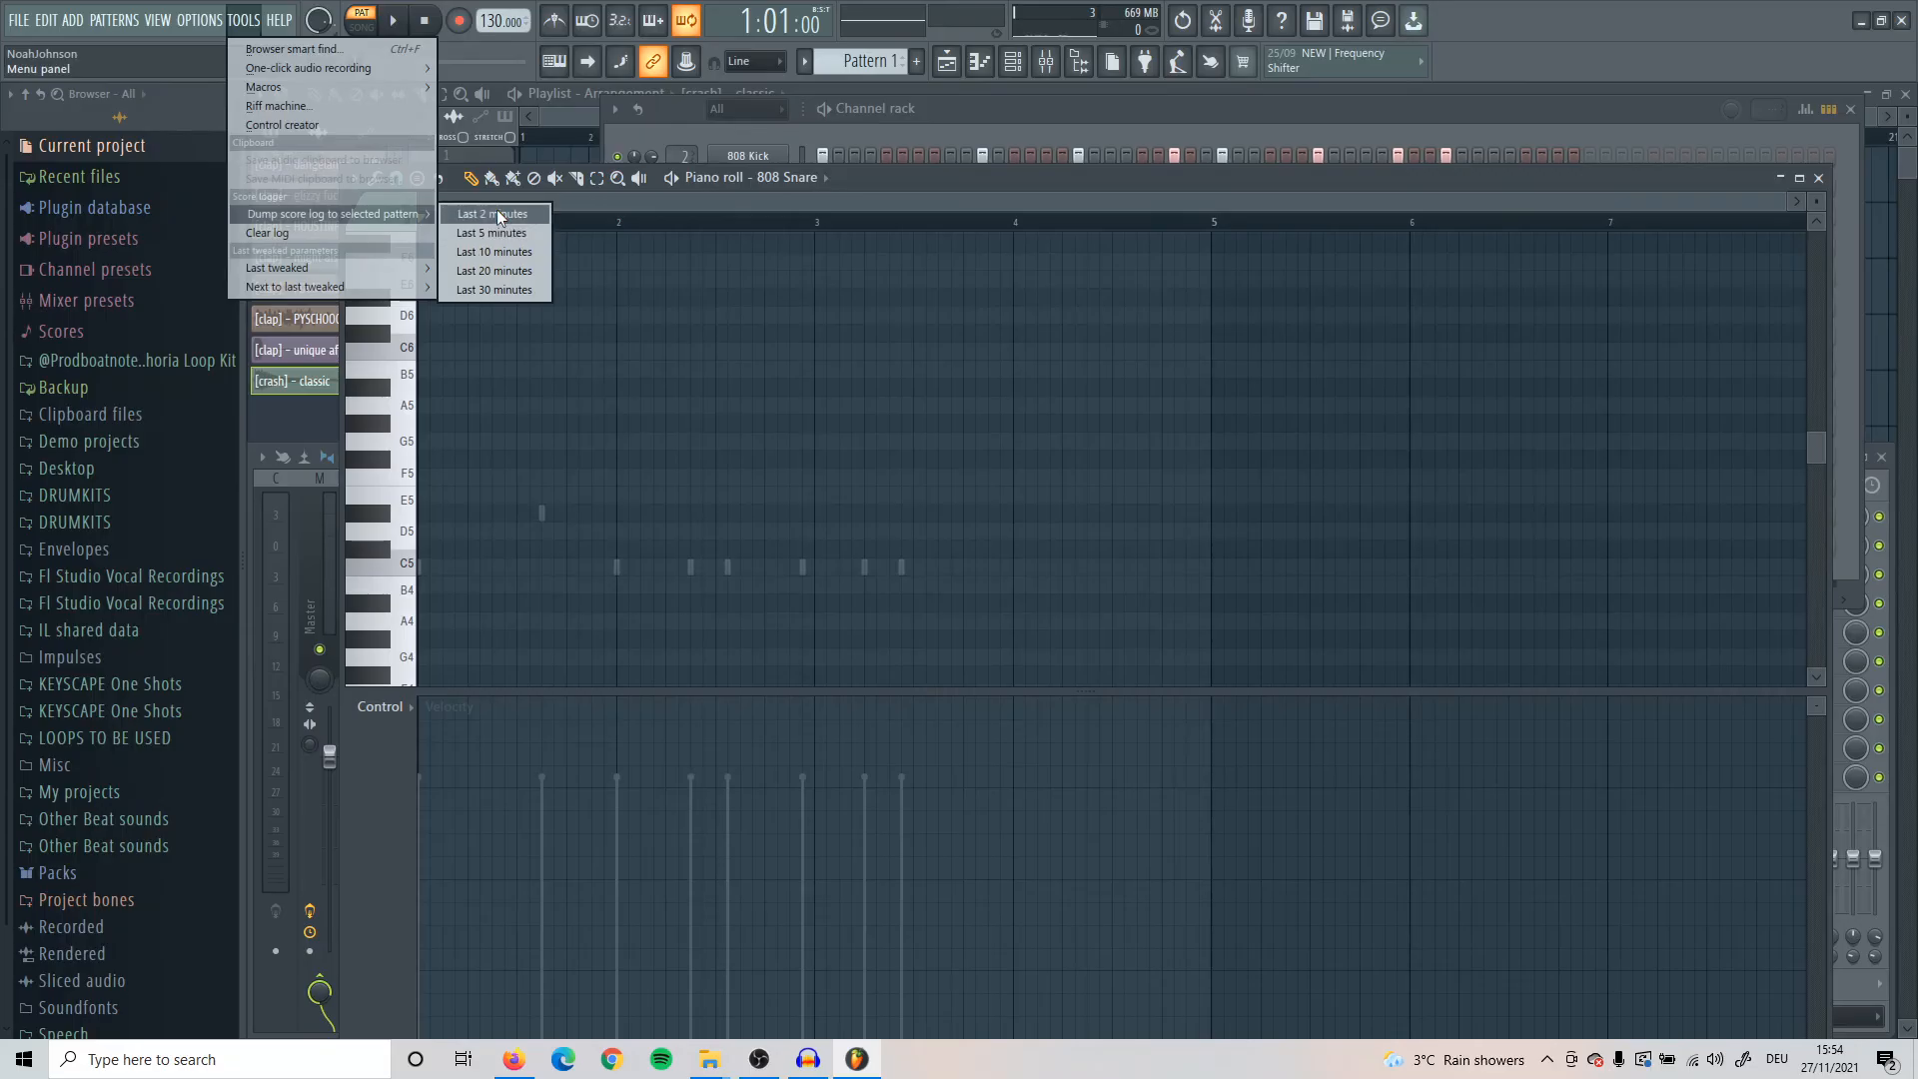
Dump the last 2 minutes of score log into the pattern and dismiss the empty-log warning
click(493, 214)
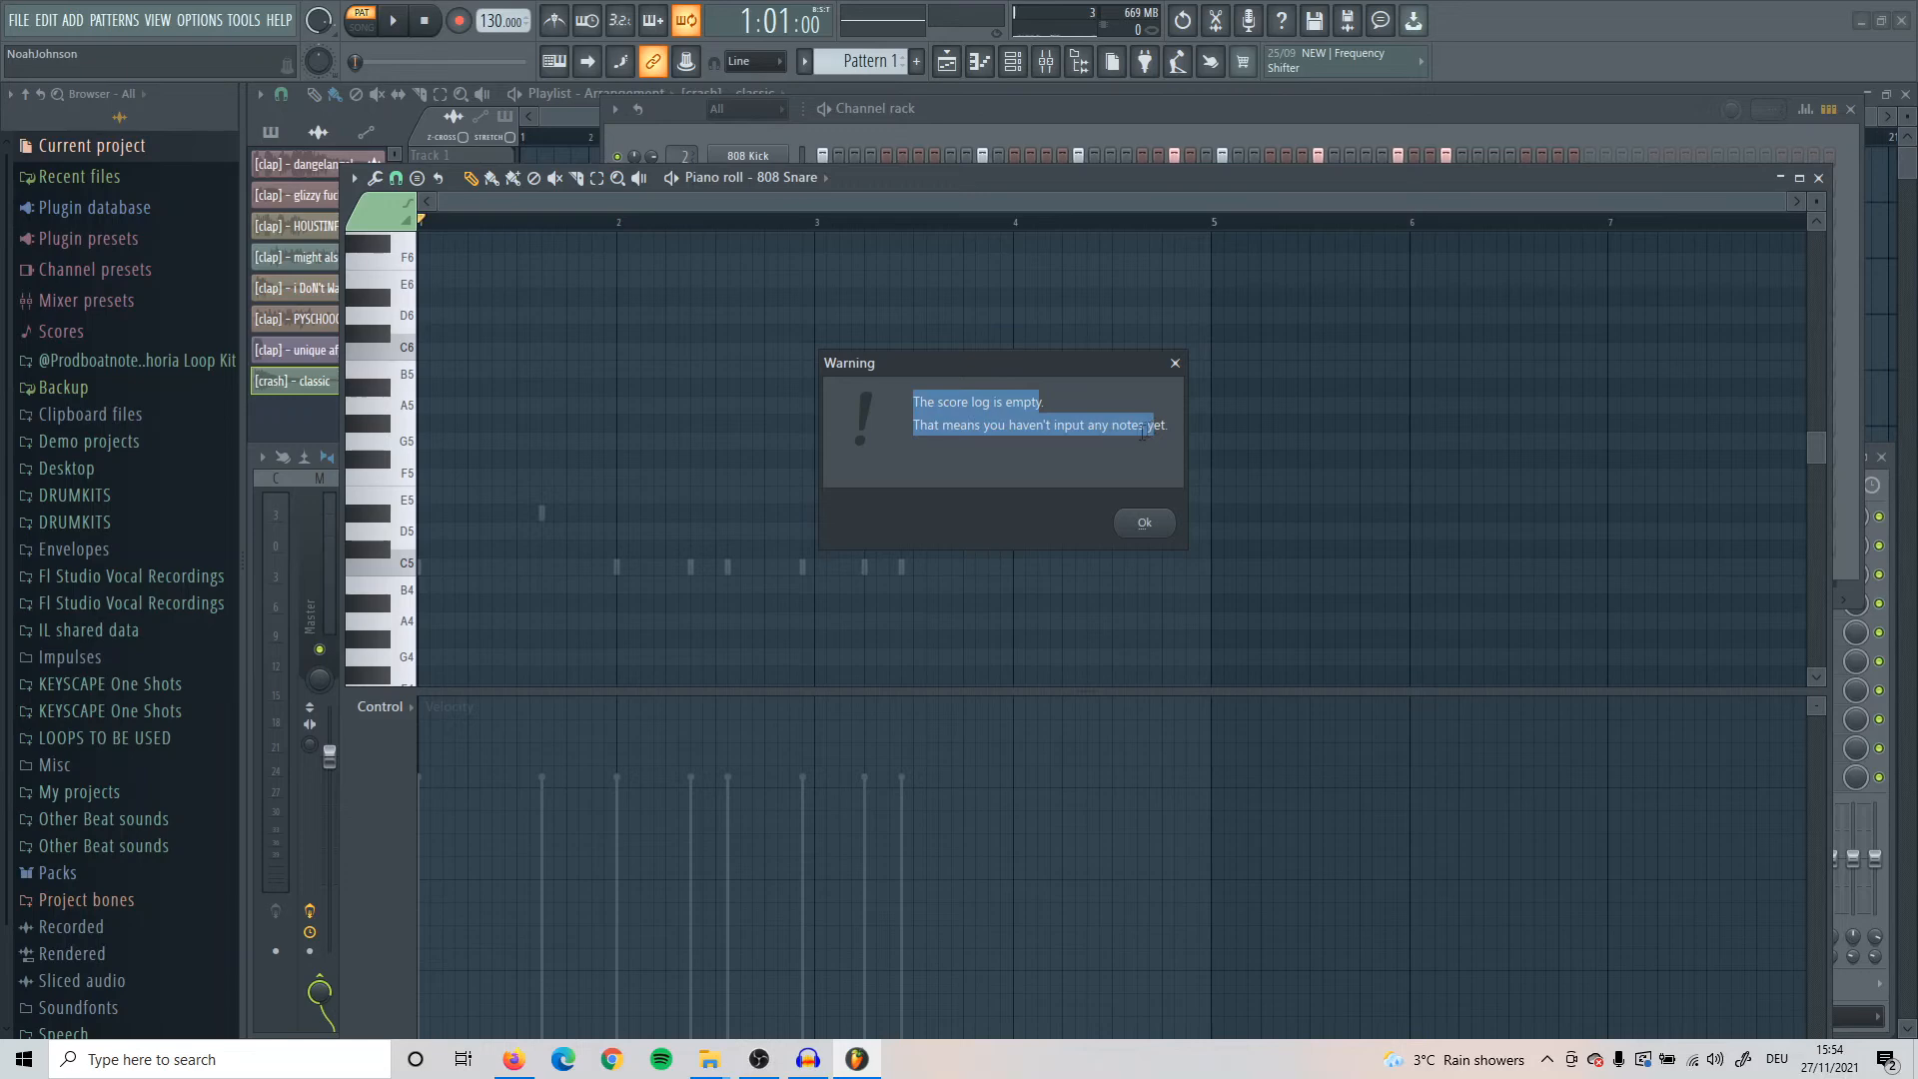
click(1141, 521)
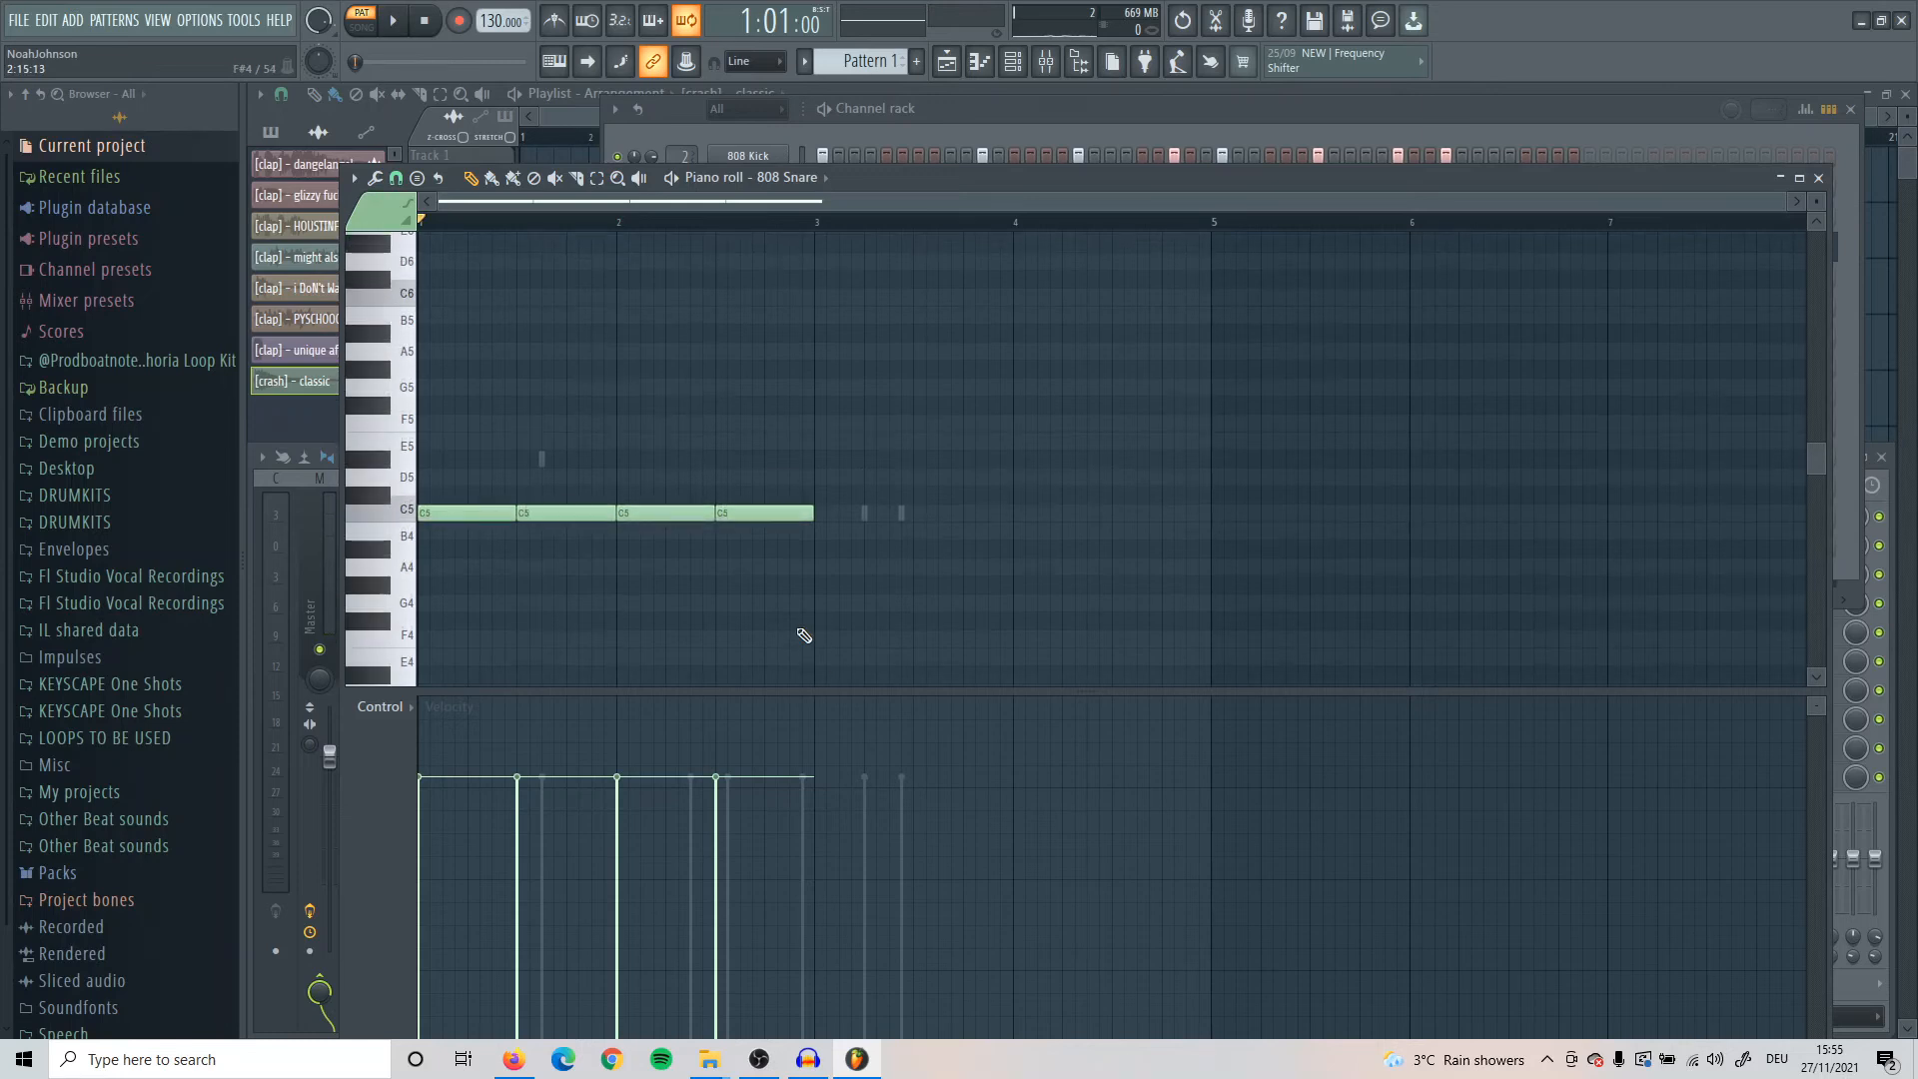
mouse_move(760, 637)
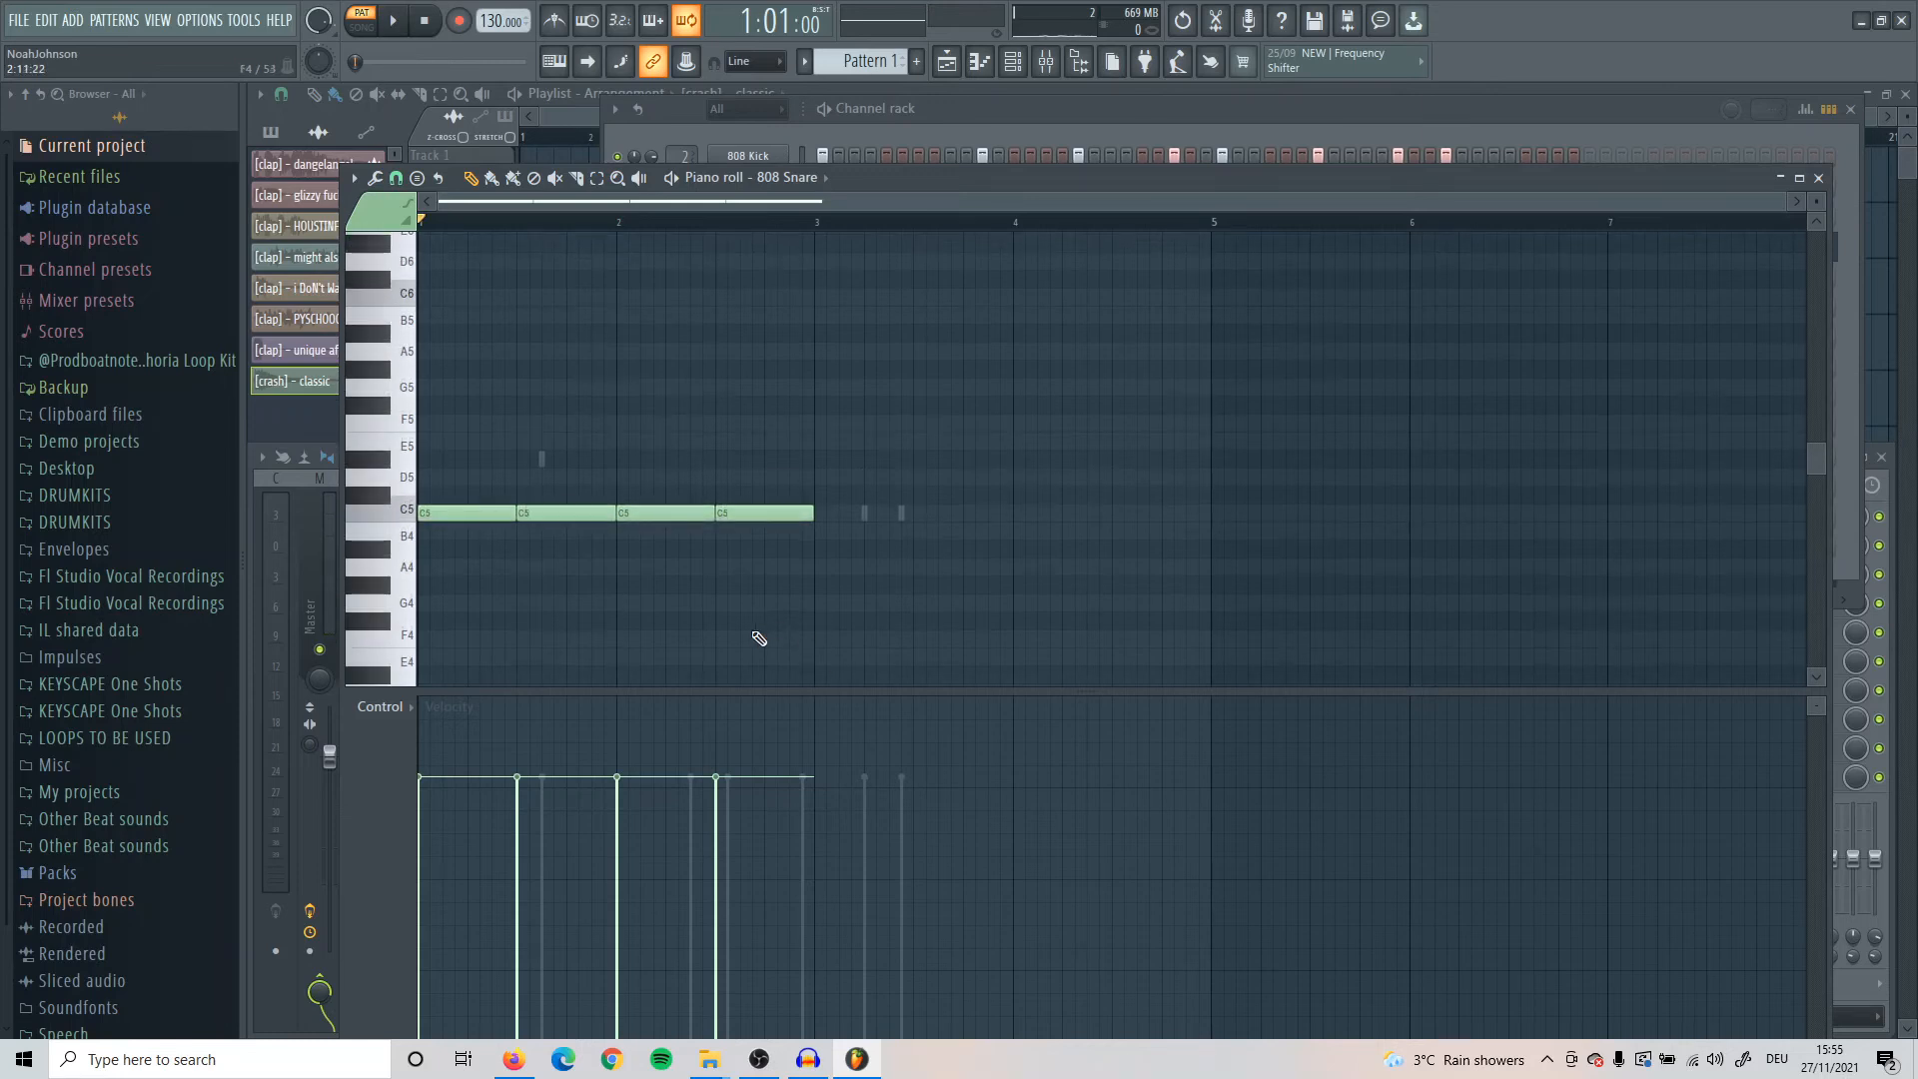
Box-select the four C5 notes spanning the first two bars
drag(421, 306, 979, 647)
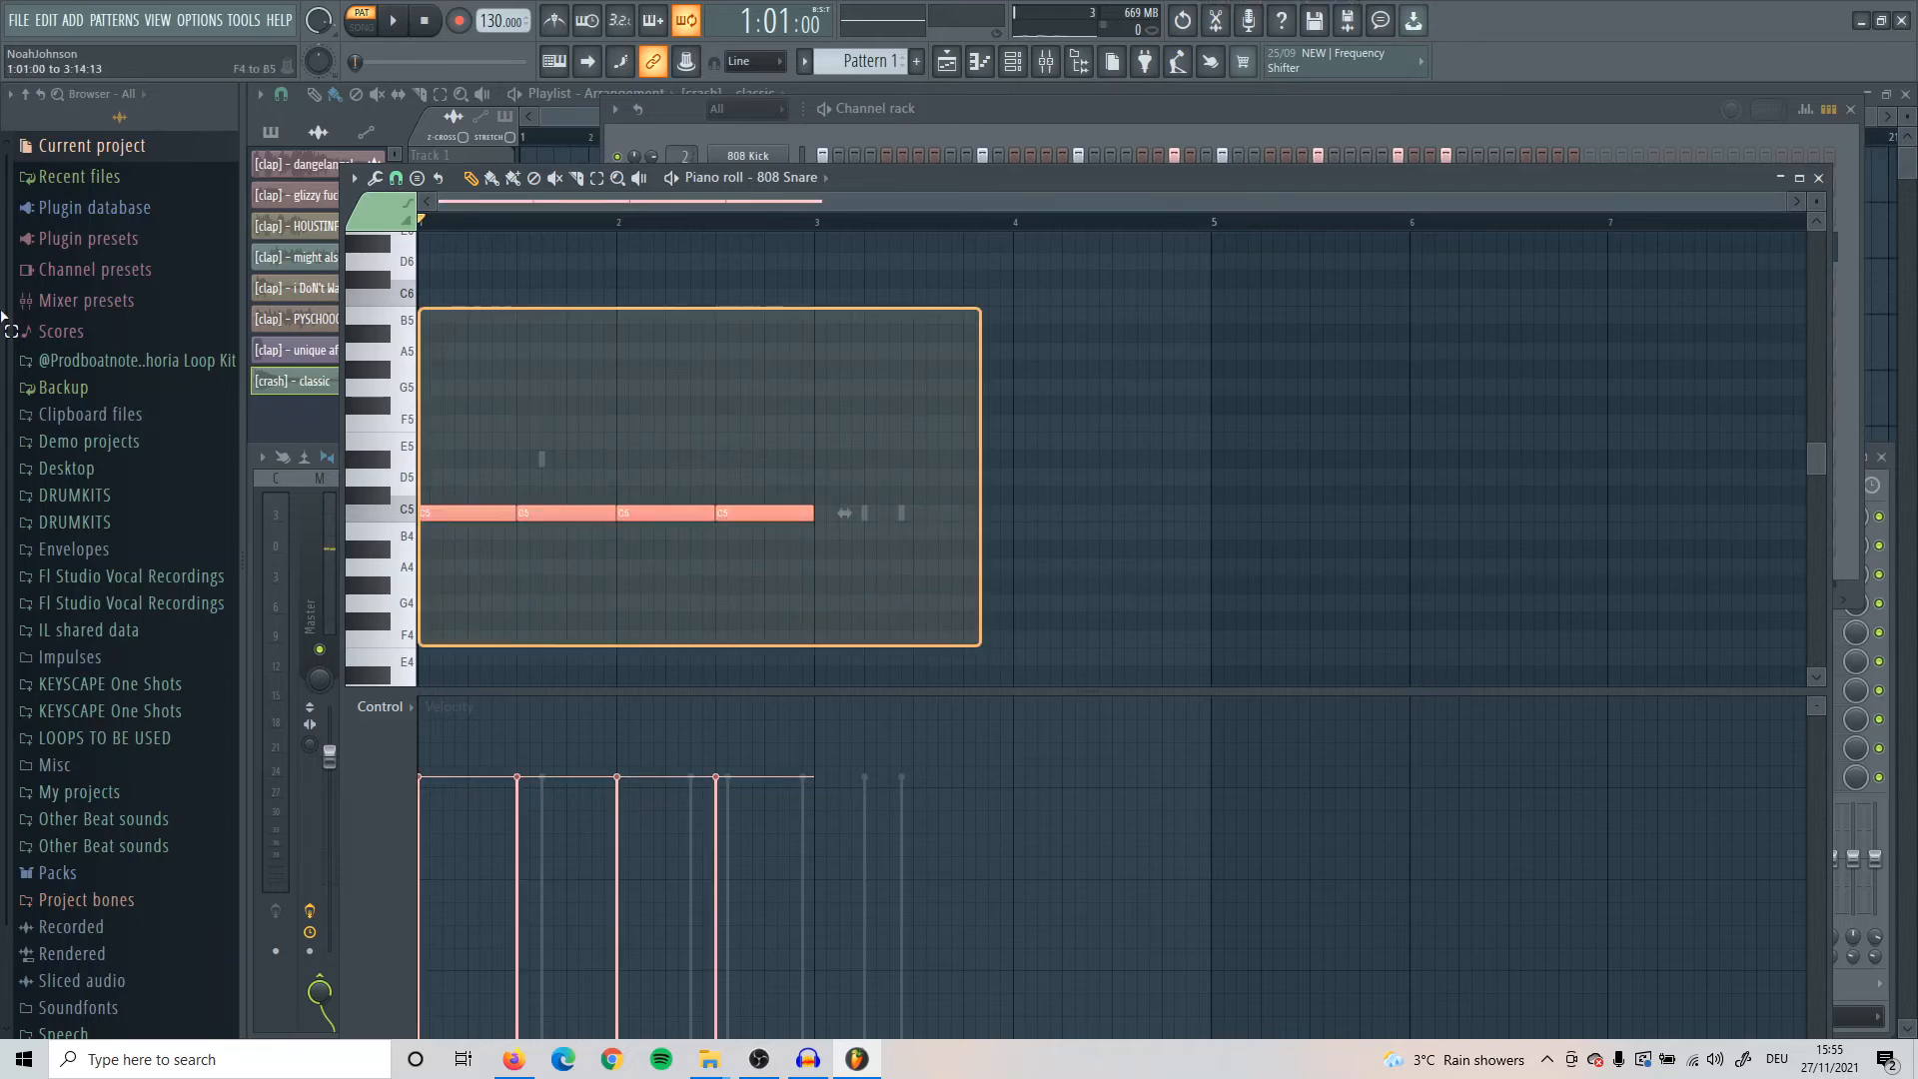